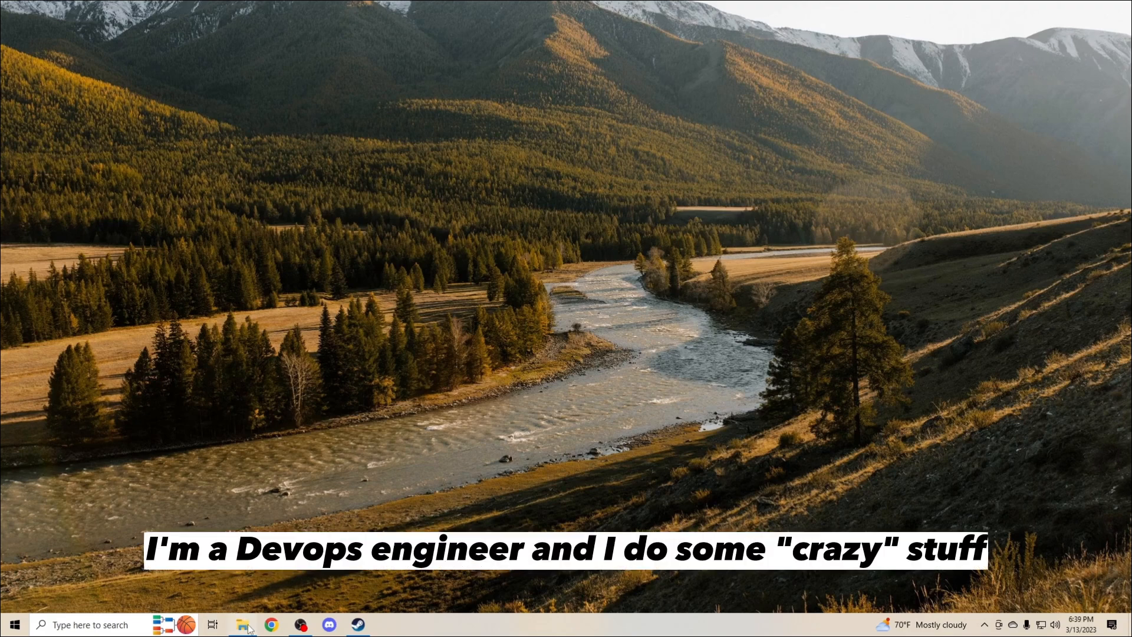
# Bring up File Explorer on the Desktop folder, listing its shortcuts.
pyautogui.click(244, 625)
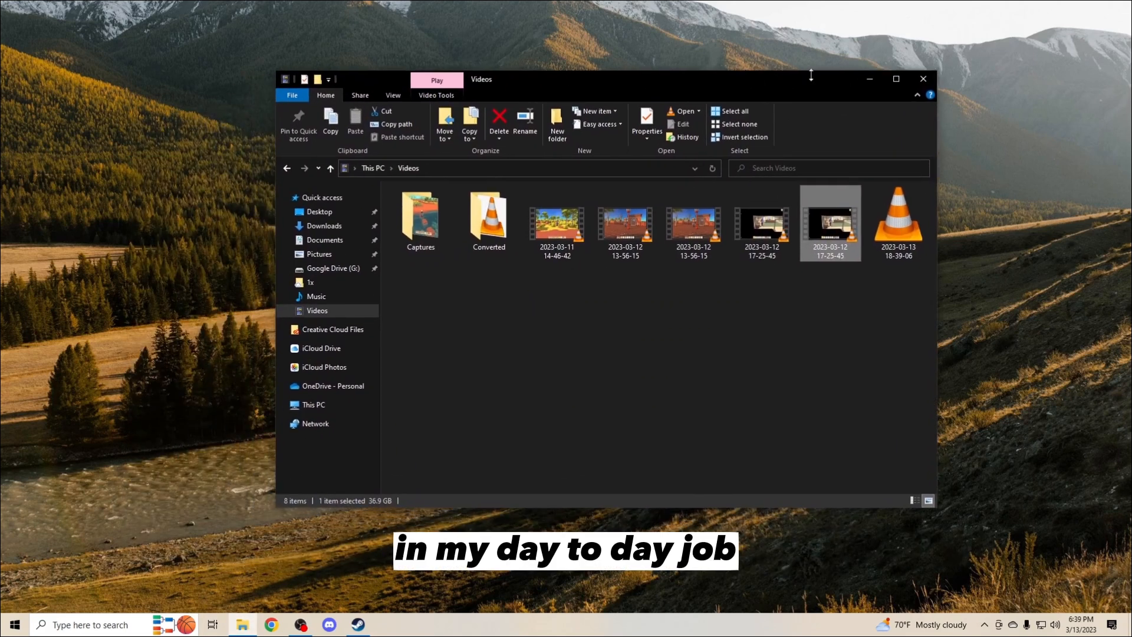
pyautogui.click(320, 211)
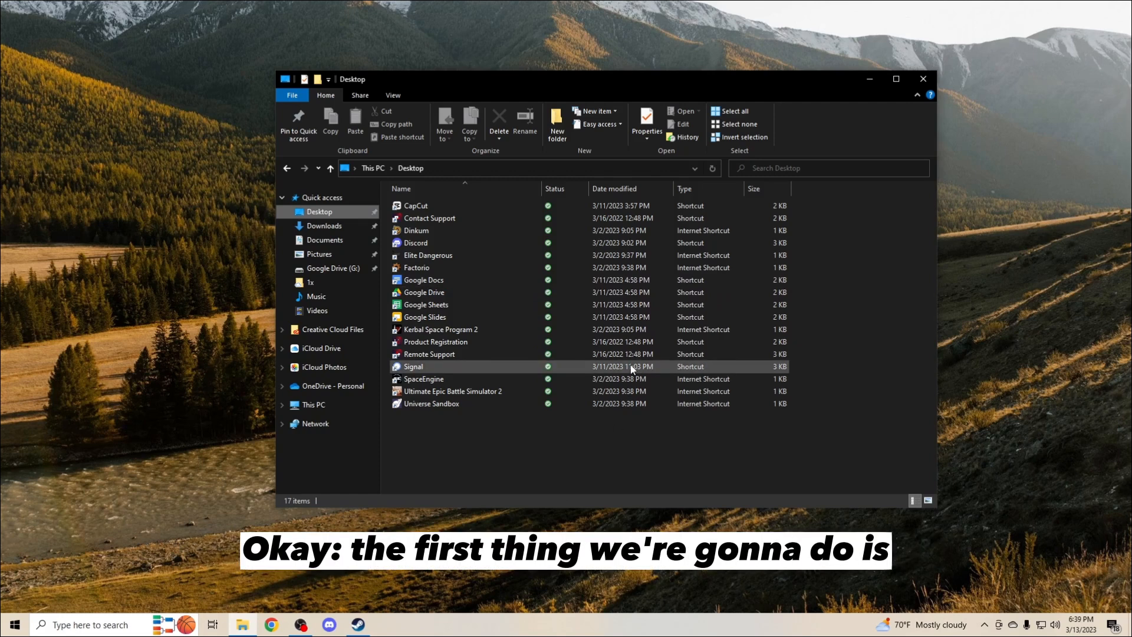
pyautogui.moveTo(990, 626)
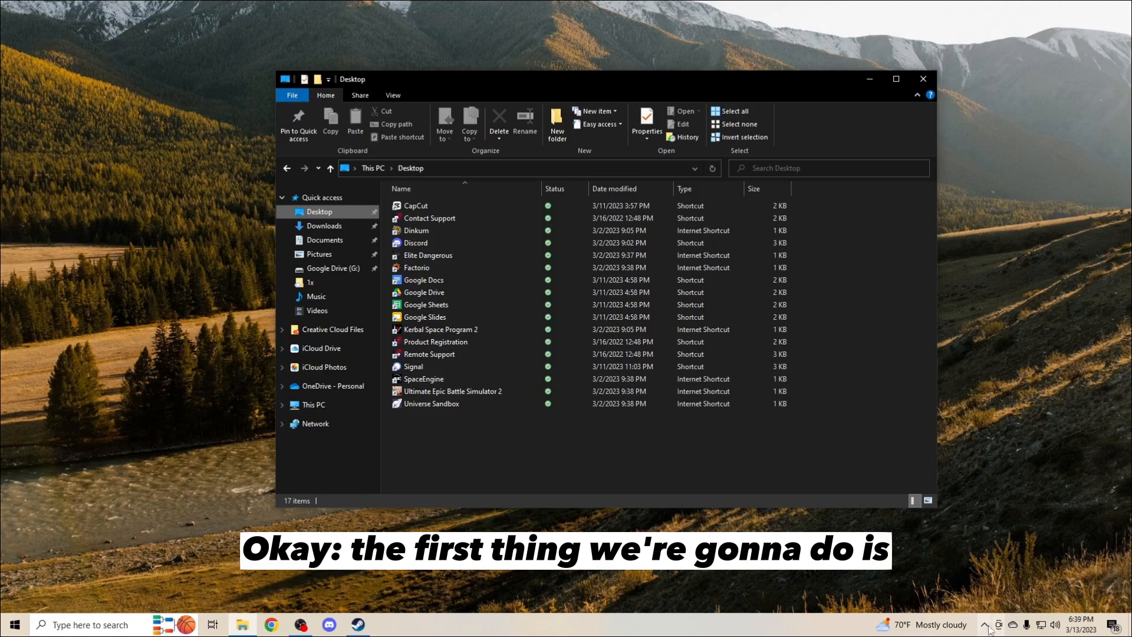
# From the Steam tray icon, browse Dinkum's local installation files via Library > Manage.
pyautogui.click(985, 625)
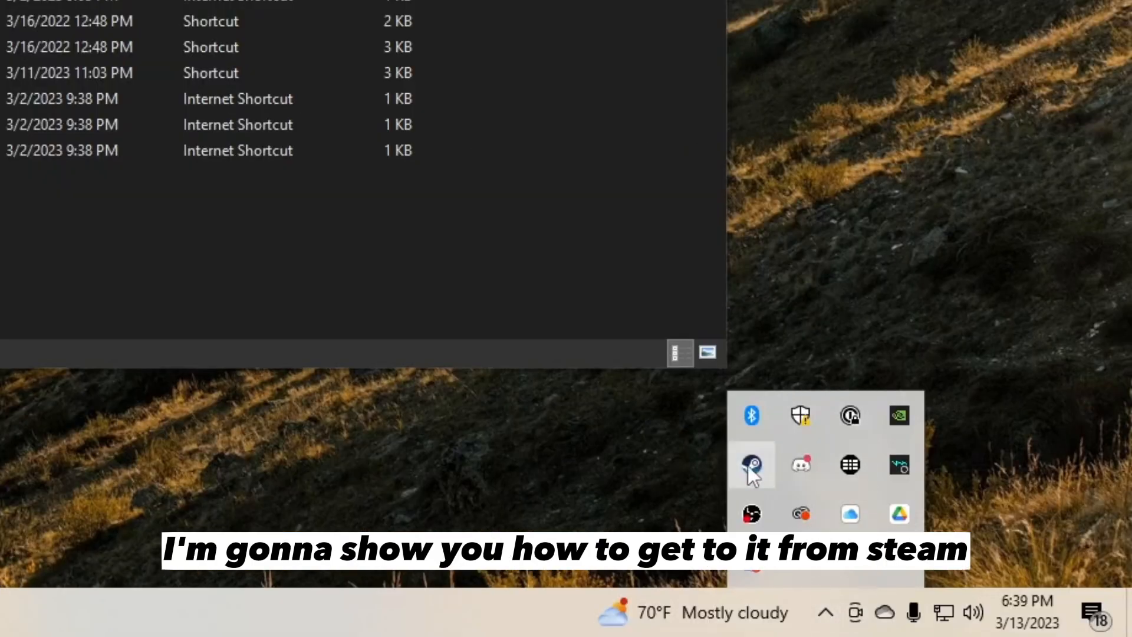
pyautogui.rightClick(751, 464)
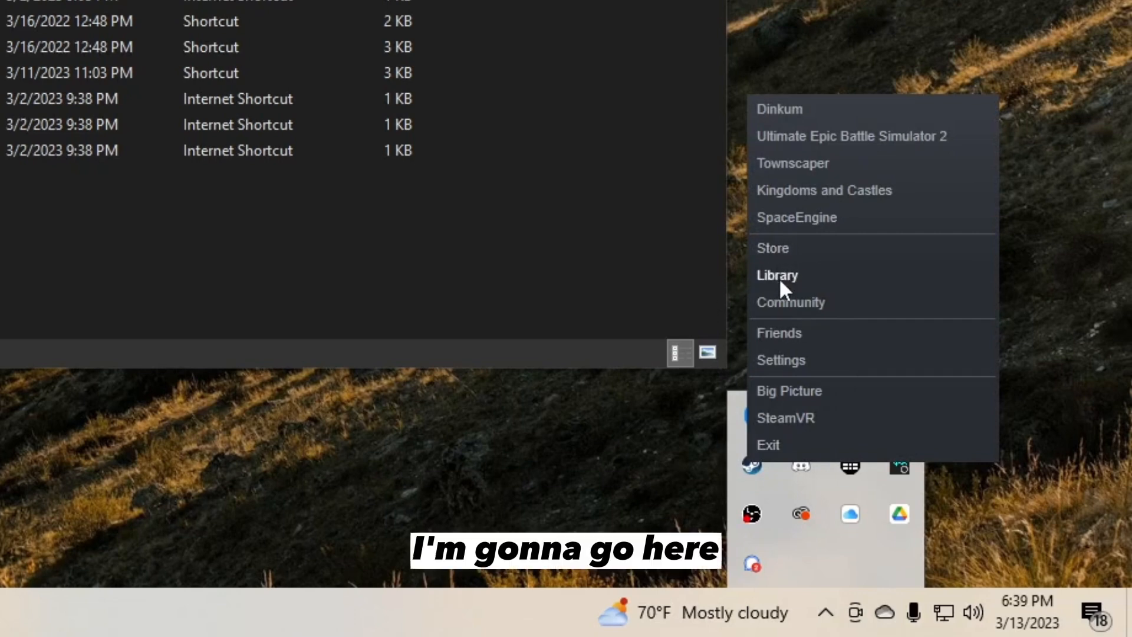
pyautogui.click(777, 274)
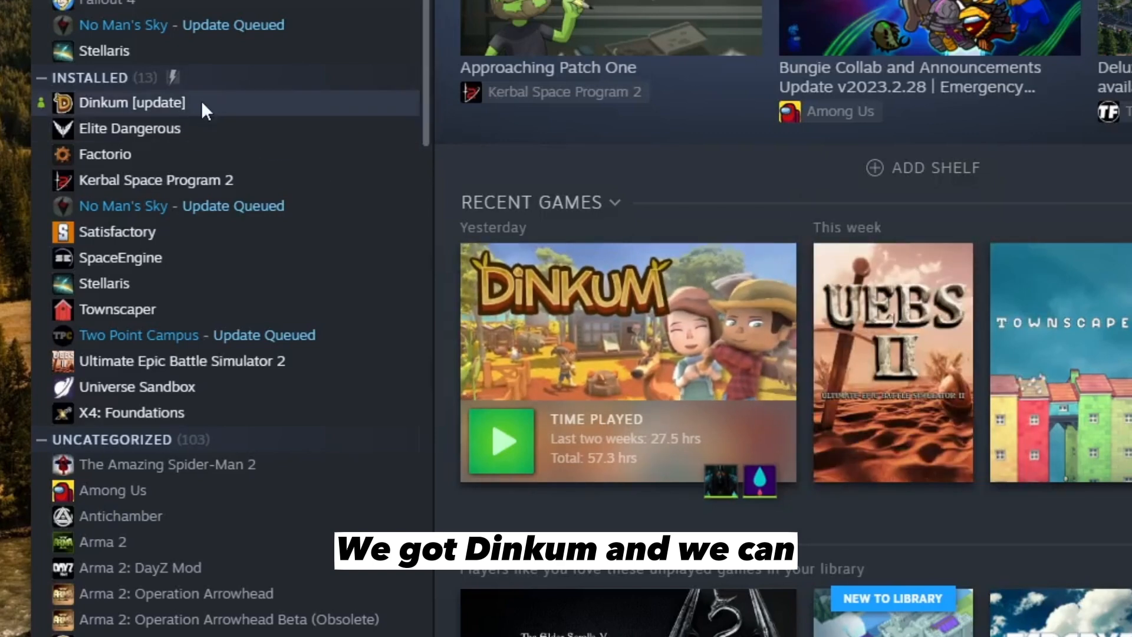
pyautogui.rightClick(133, 102)
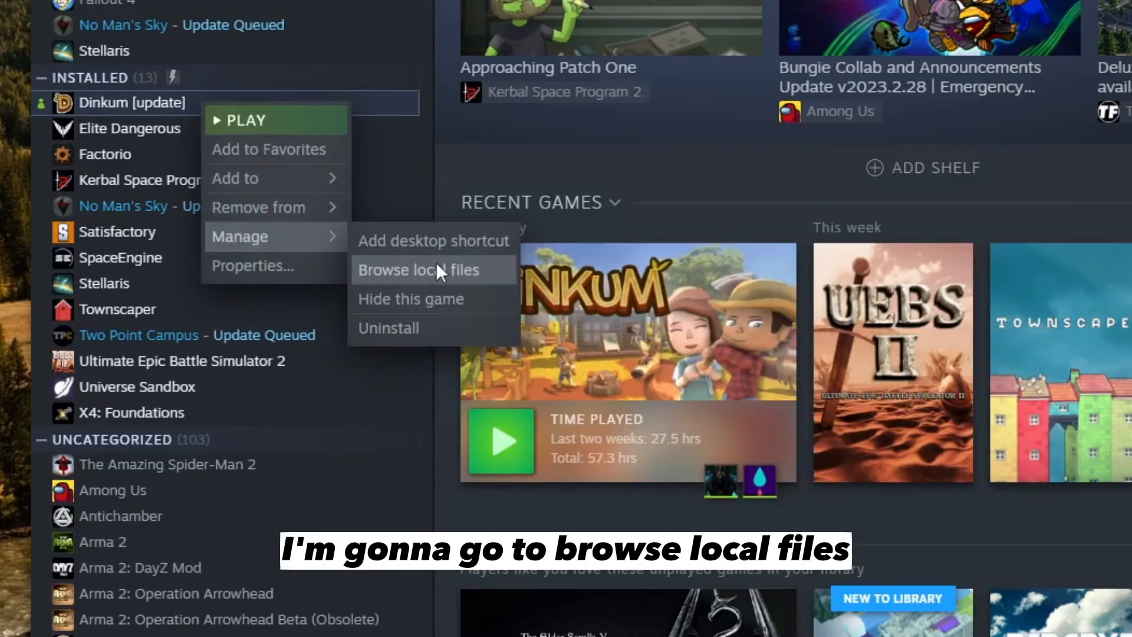
pyautogui.click(422, 269)
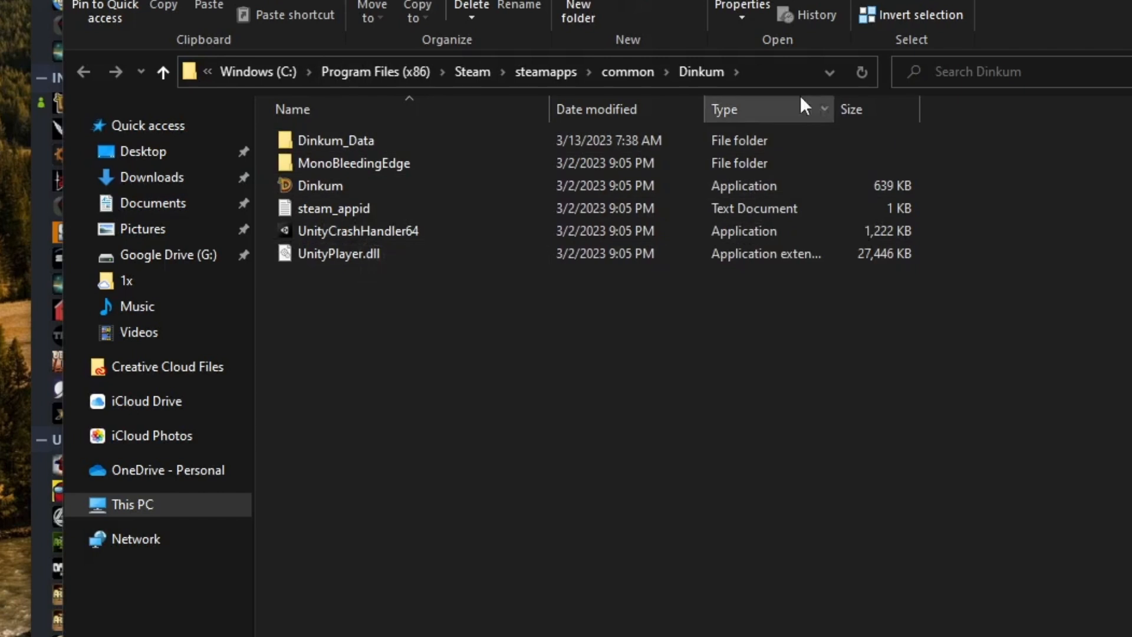
# Navigate to the user's AppData folder via the %appdata% path.
pyautogui.click(336, 140)
pyautogui.write('%')
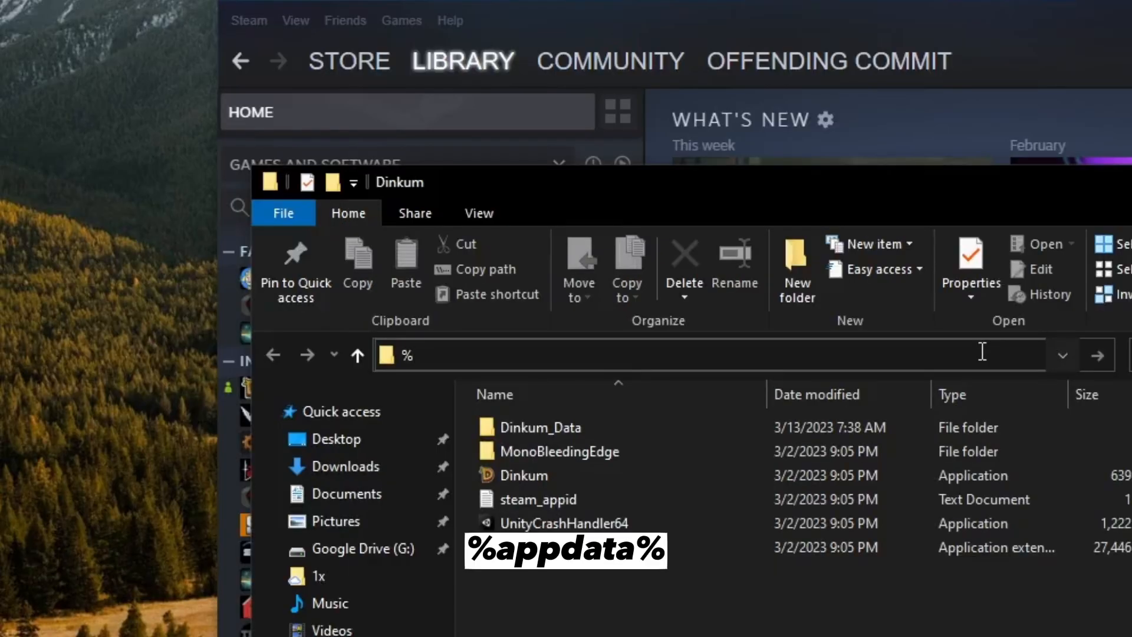
pyautogui.write('appdata%')
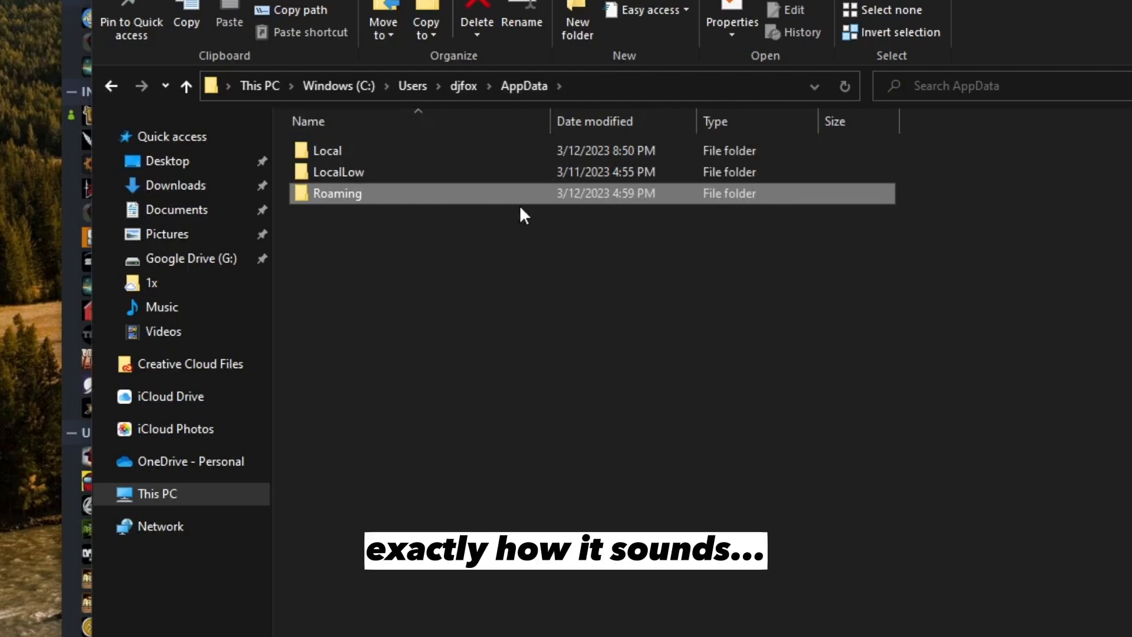
pyautogui.moveTo(361, 181)
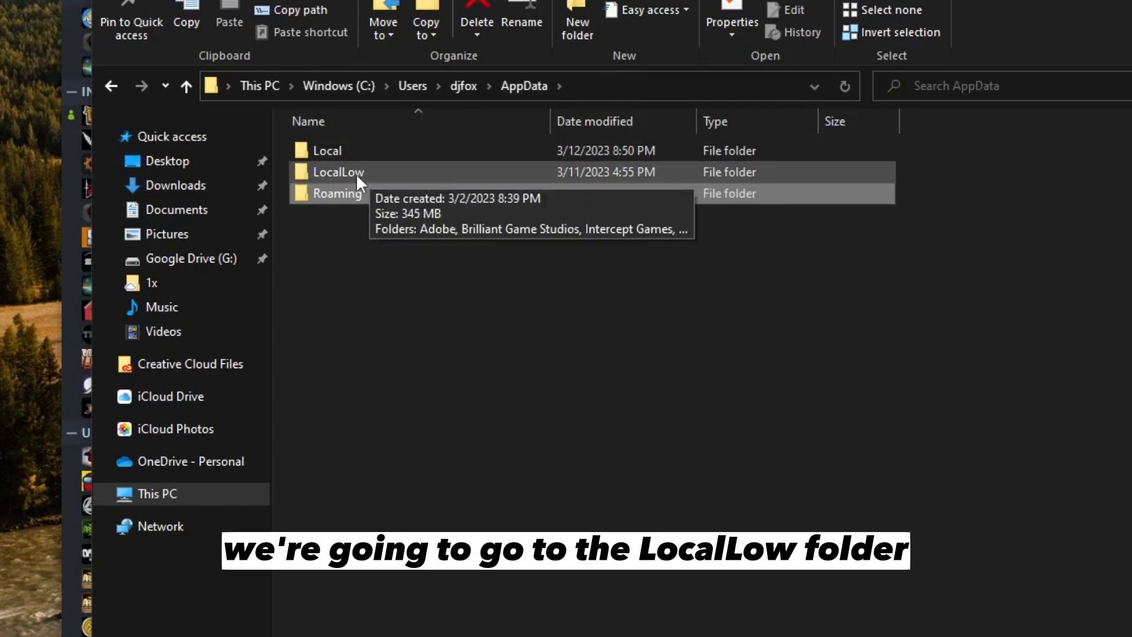
# Drill into LocalLow > James Bendon > Dinkum to reach the save folder.
pyautogui.doubleClick(336, 172)
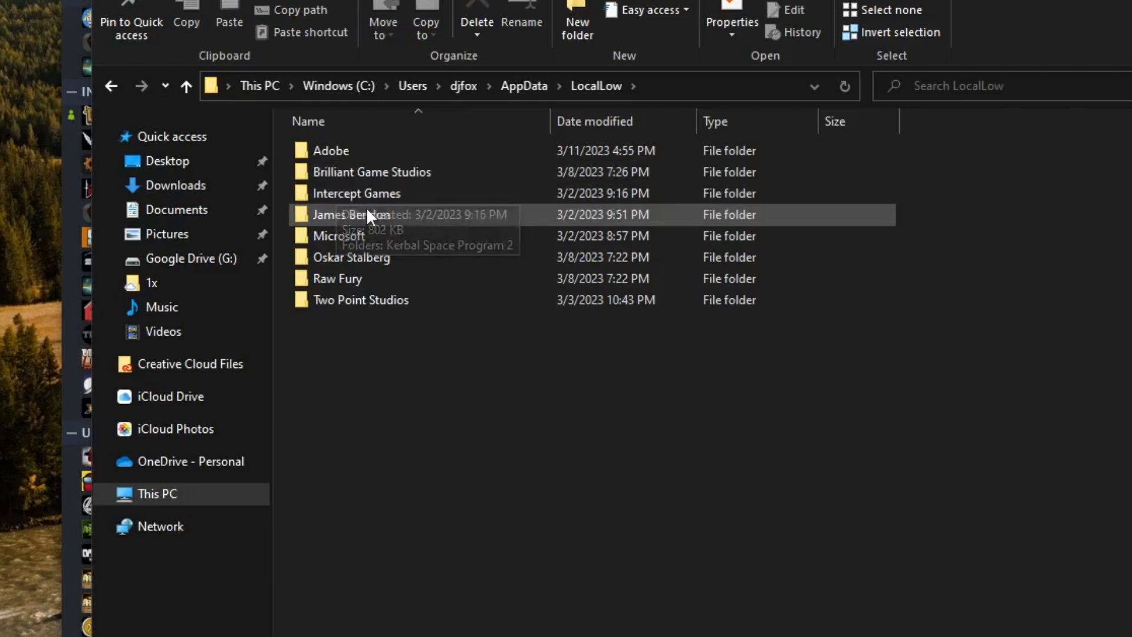
pyautogui.doubleClick(355, 215)
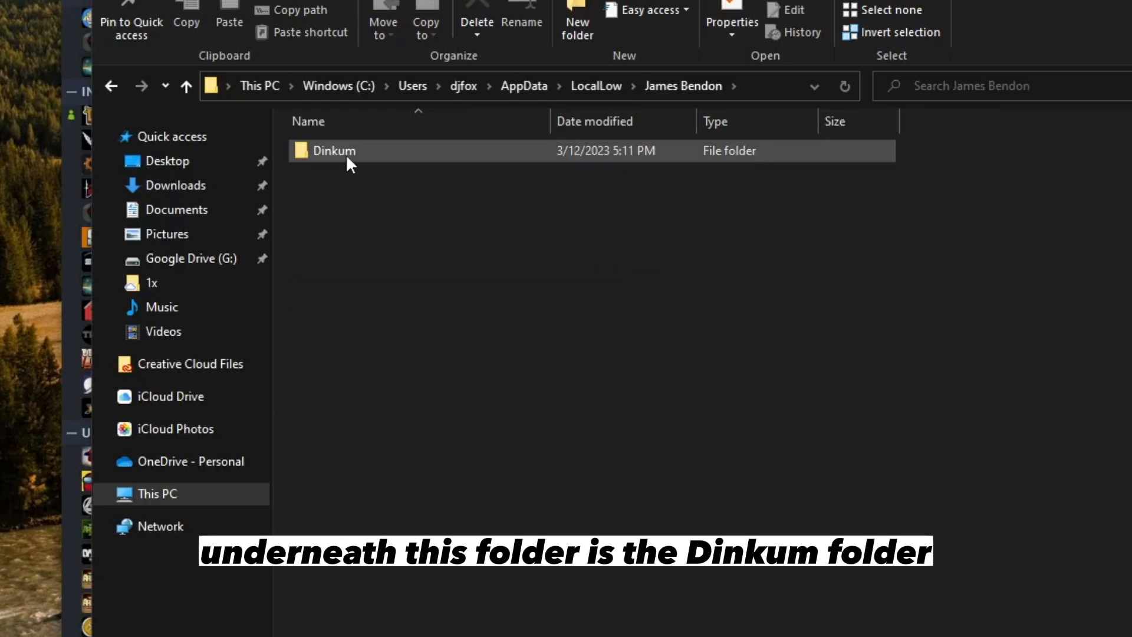
pyautogui.moveTo(333, 151)
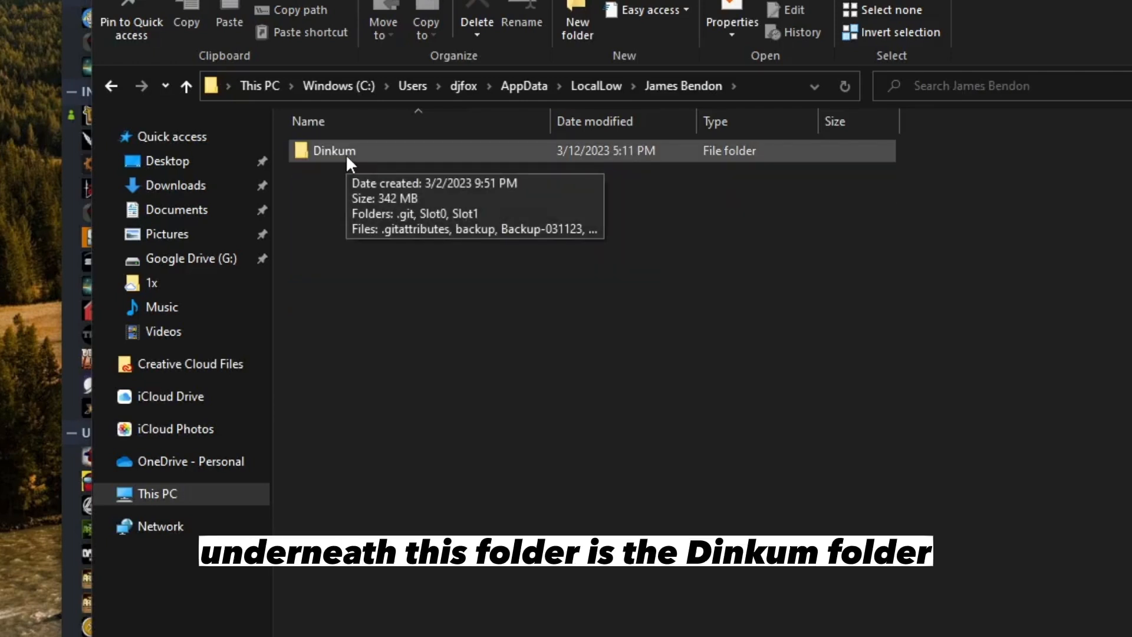
pyautogui.doubleClick(333, 150)
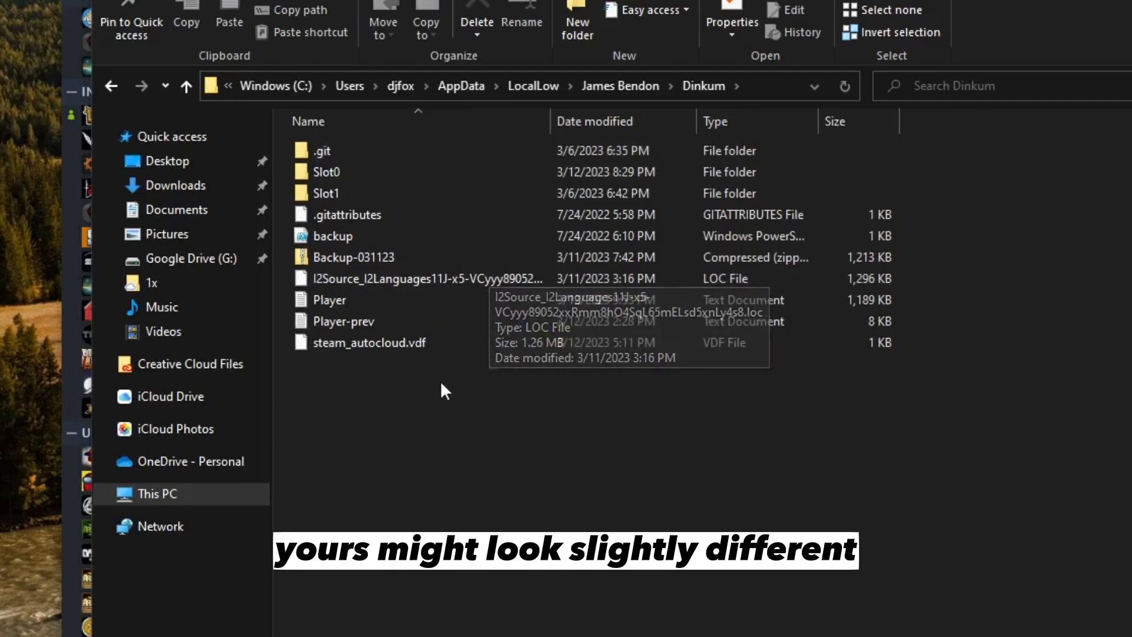
pyautogui.moveTo(445, 390)
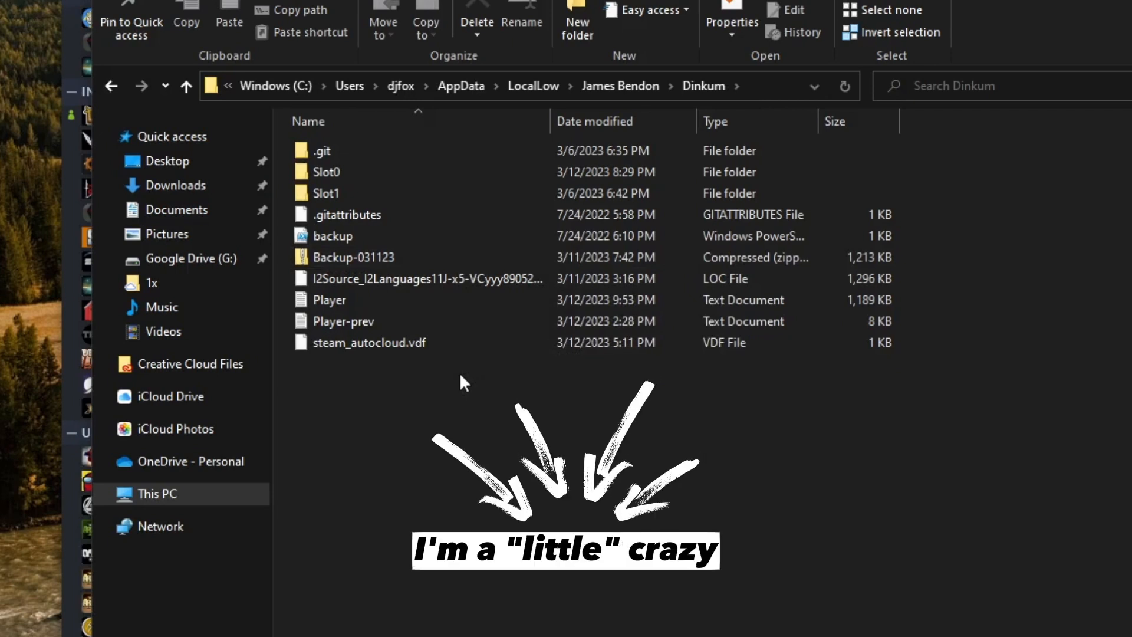
# Select the Slot0 save folder as the start of the save selection.
pyautogui.click(326, 172)
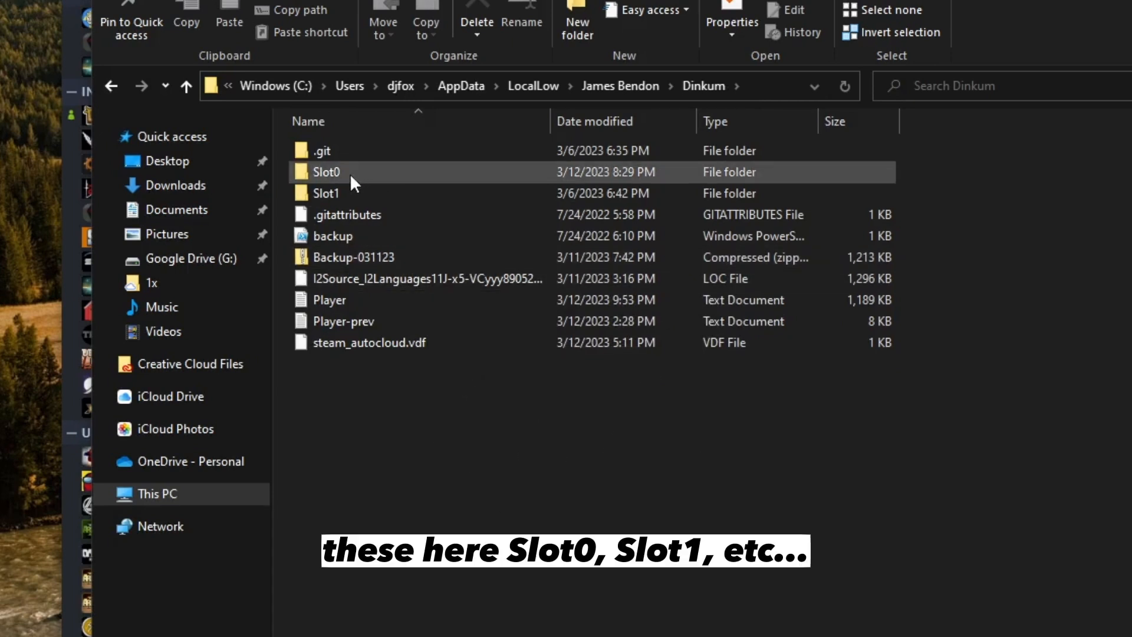
pyautogui.moveTo(353, 187)
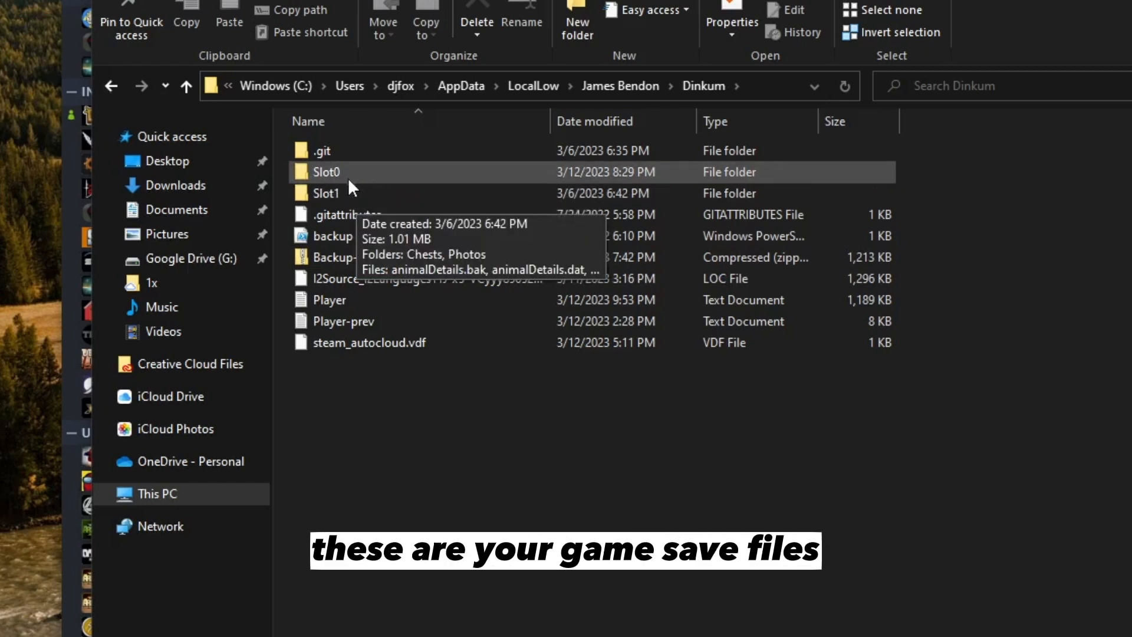
pyautogui.moveTo(340, 176)
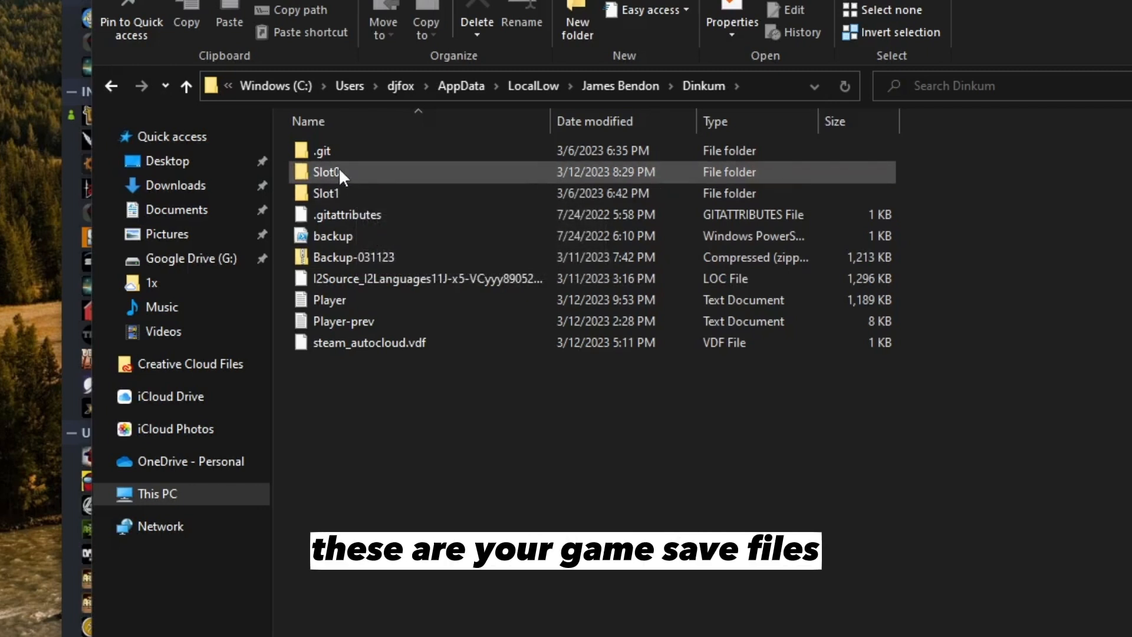
pyautogui.moveTo(354, 177)
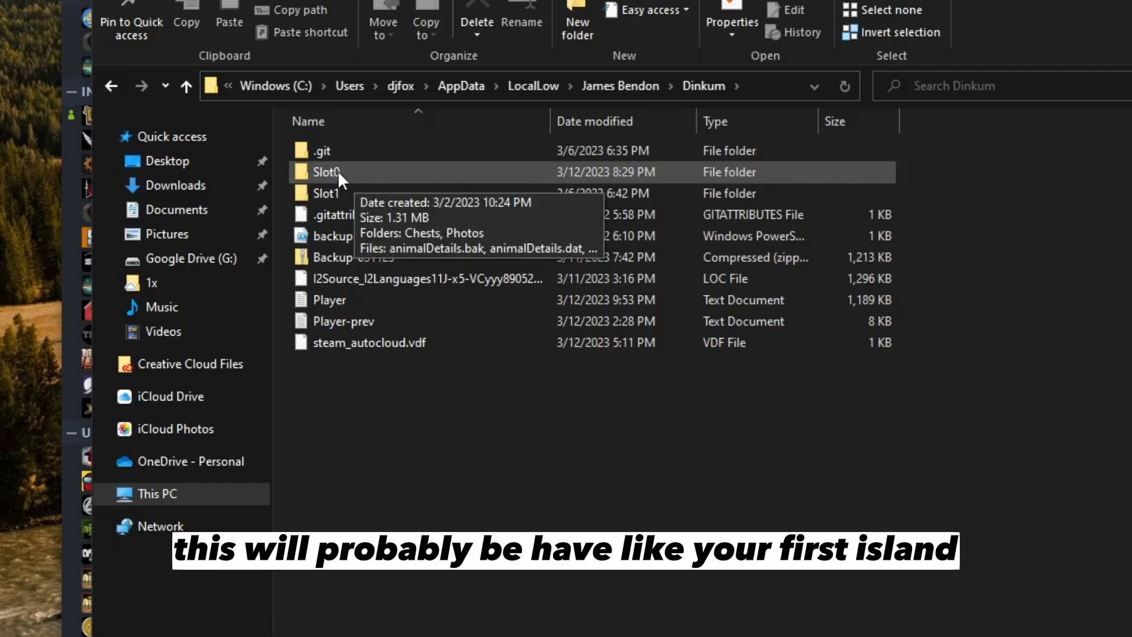
pyautogui.moveTo(326, 192)
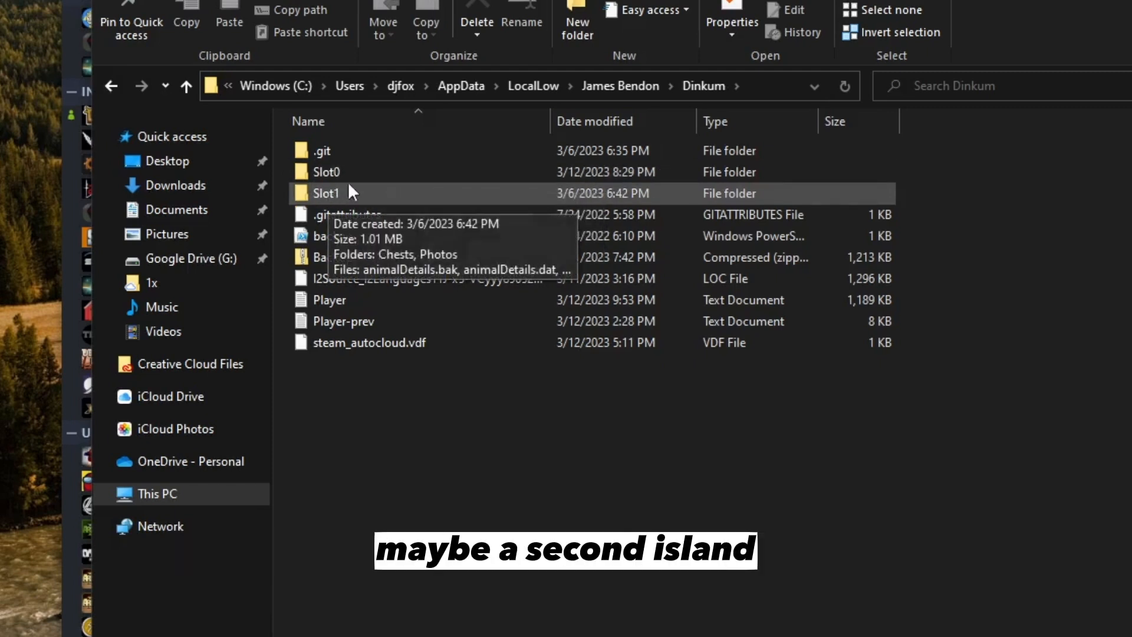
pyautogui.moveTo(368, 197)
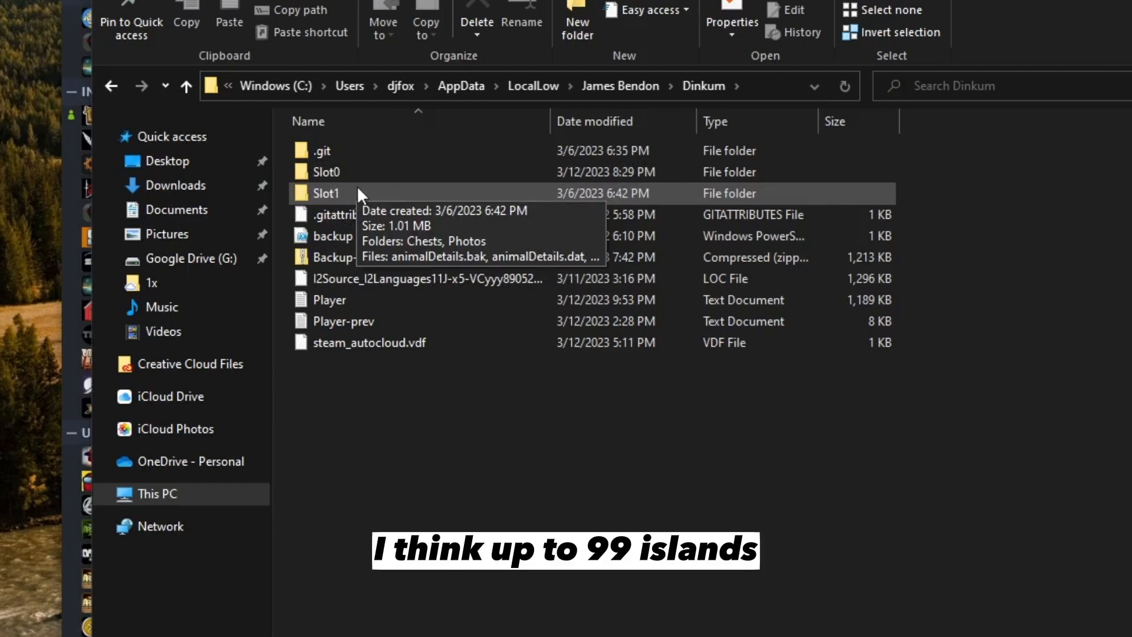
pyautogui.click(327, 173)
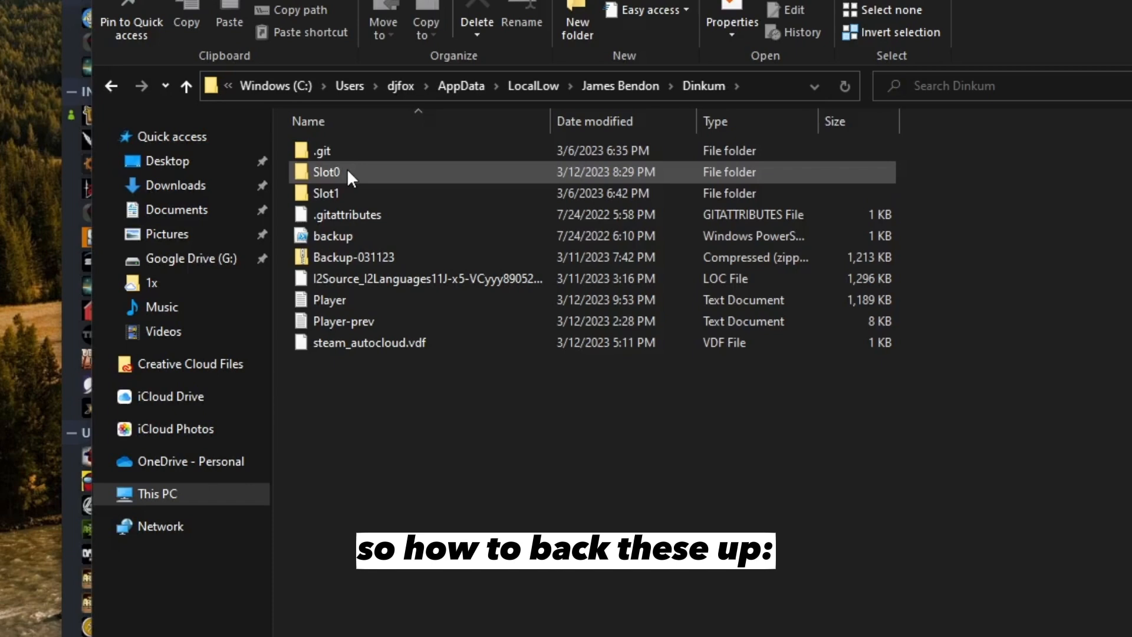
pyautogui.moveTo(327, 172)
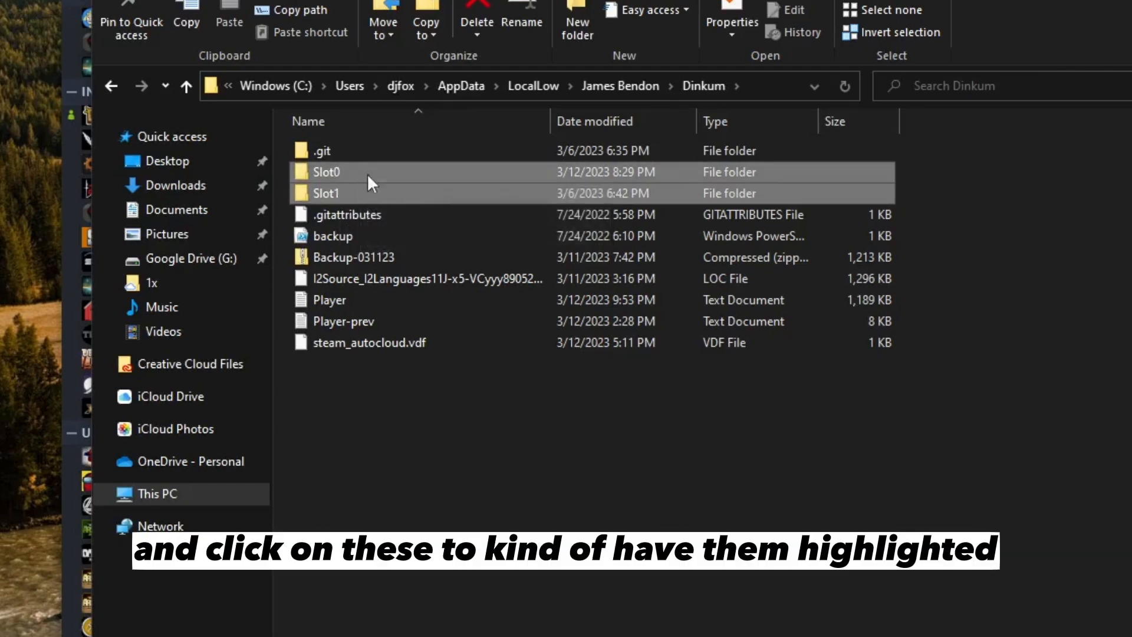
# Extend the selection to Slot1 and copy both save folders.
pyautogui.click(343, 321)
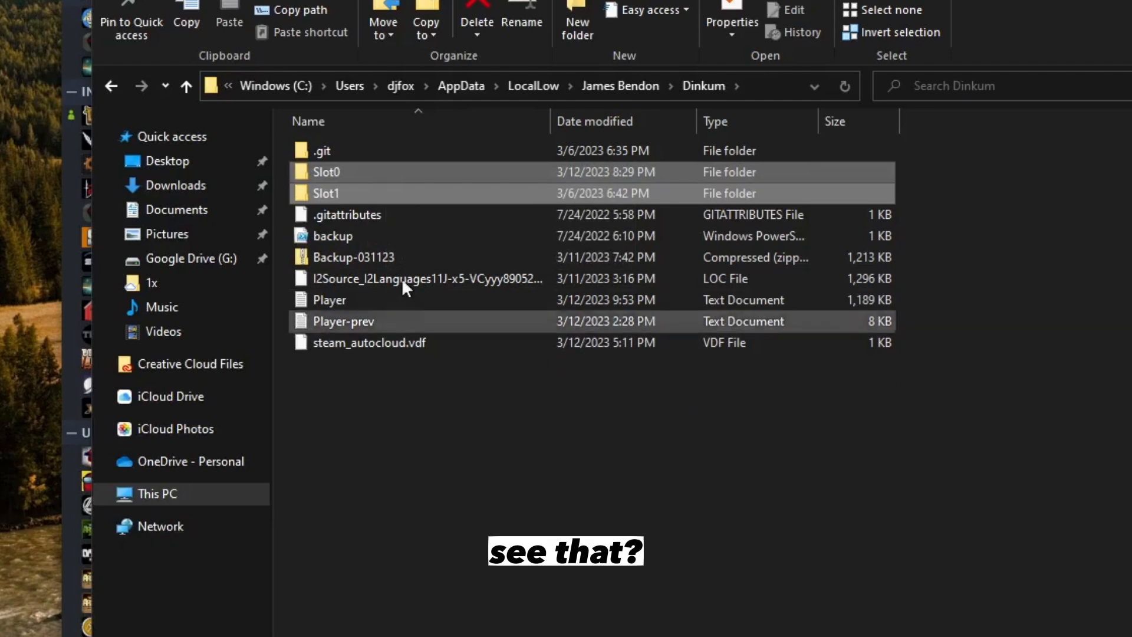
pyautogui.rightClick(326, 192)
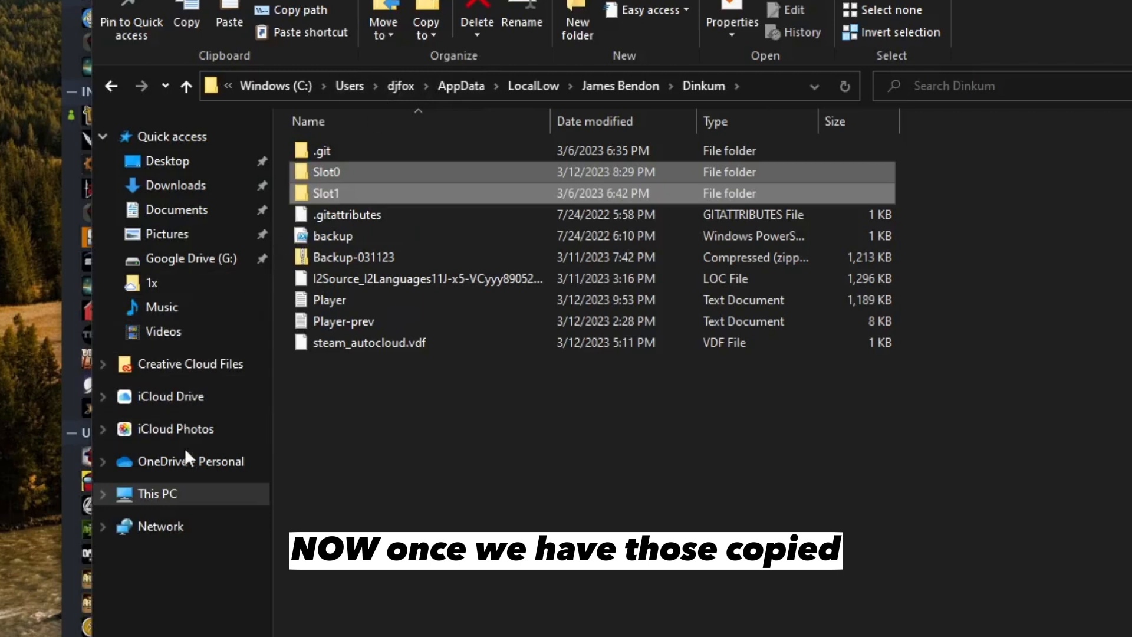
pyautogui.moveTo(188, 259)
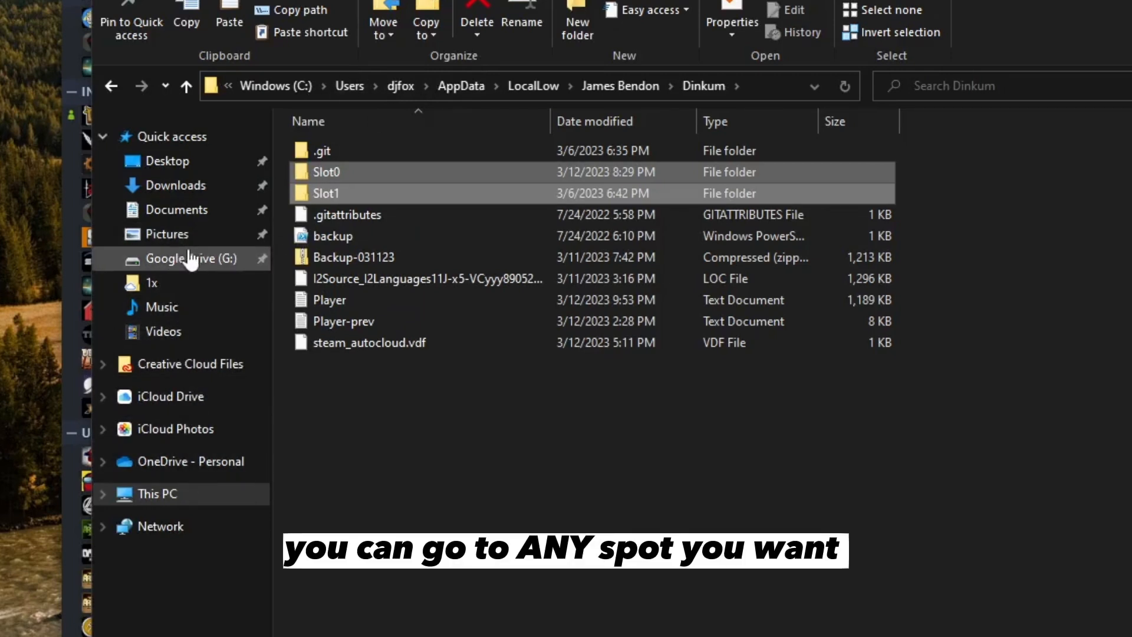
# Browse Google Drive (G:) and its My Drive folder as a possible backup spot.
pyautogui.click(191, 258)
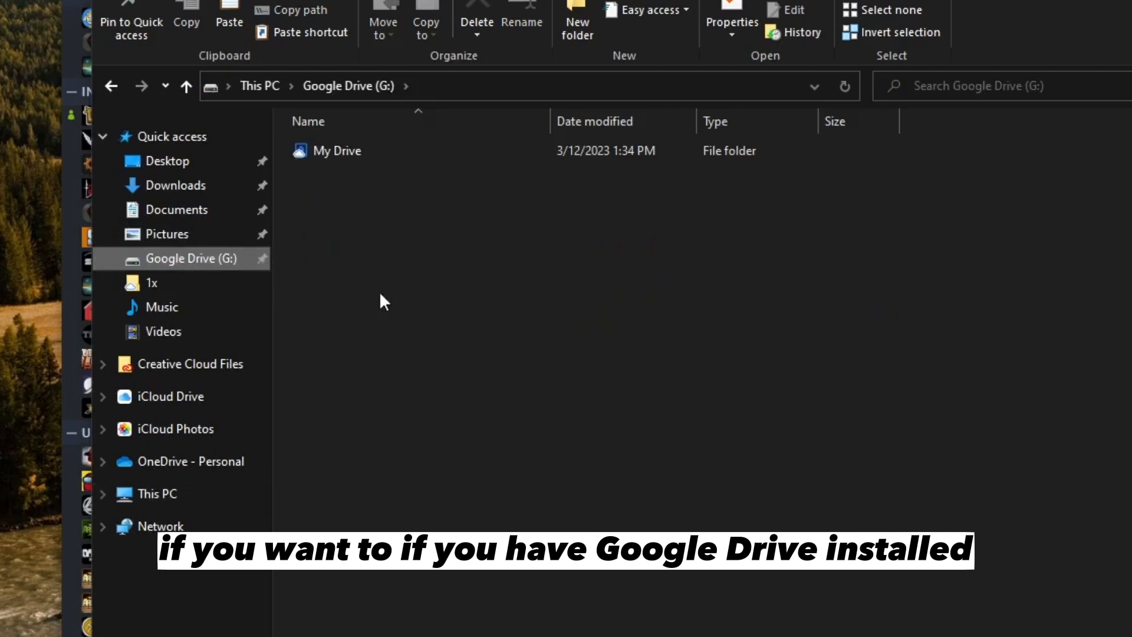
pyautogui.click(337, 149)
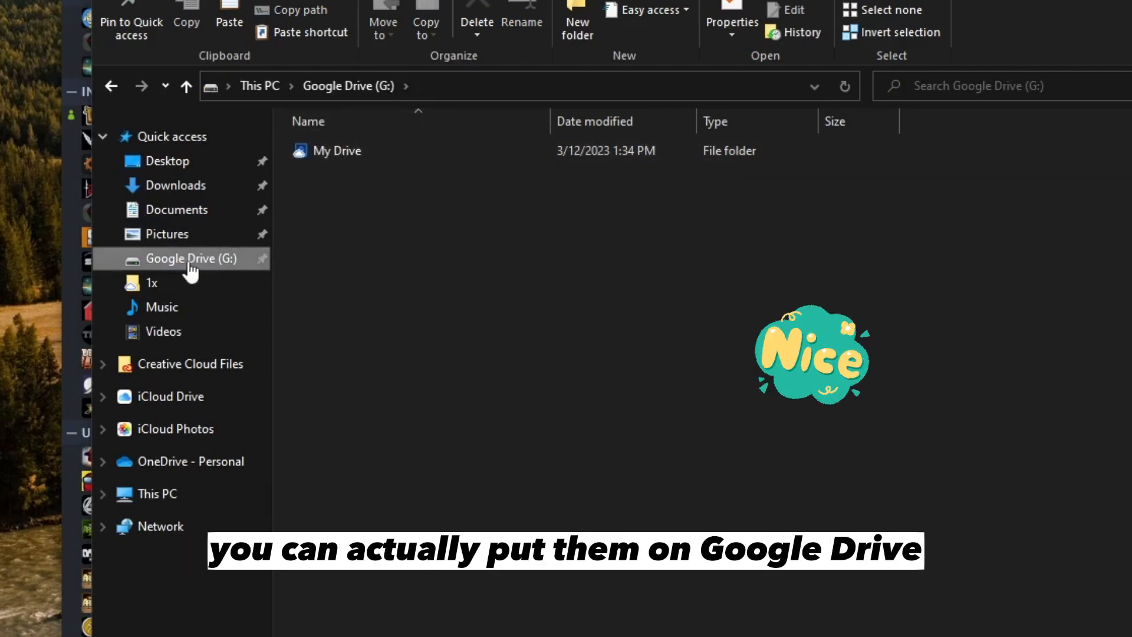
pyautogui.moveTo(194, 401)
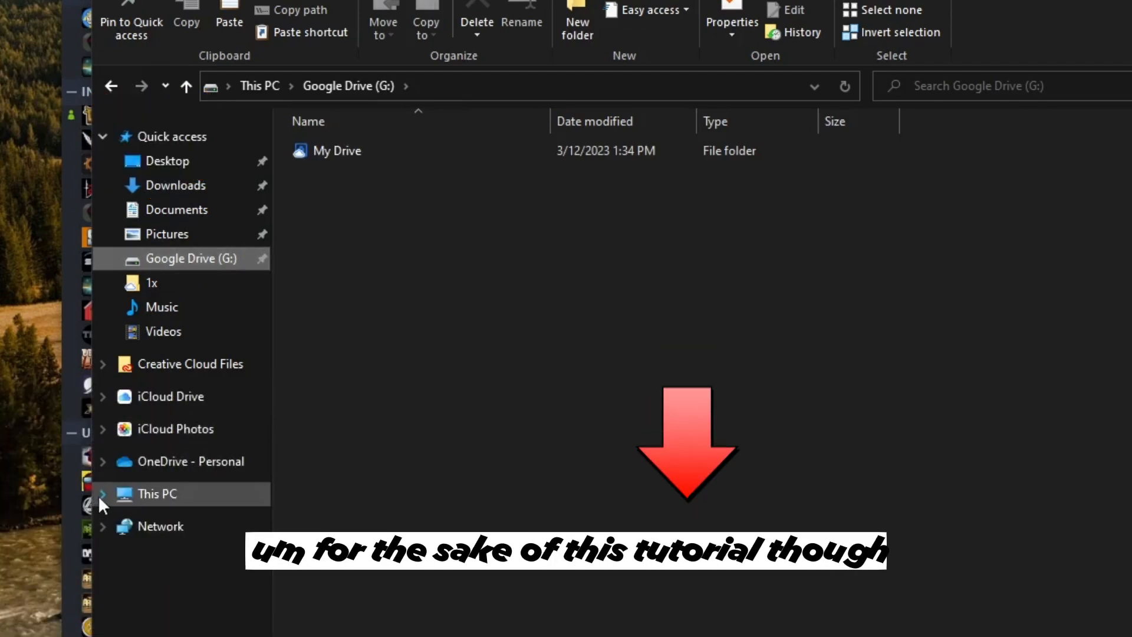
pyautogui.moveTo(176, 210)
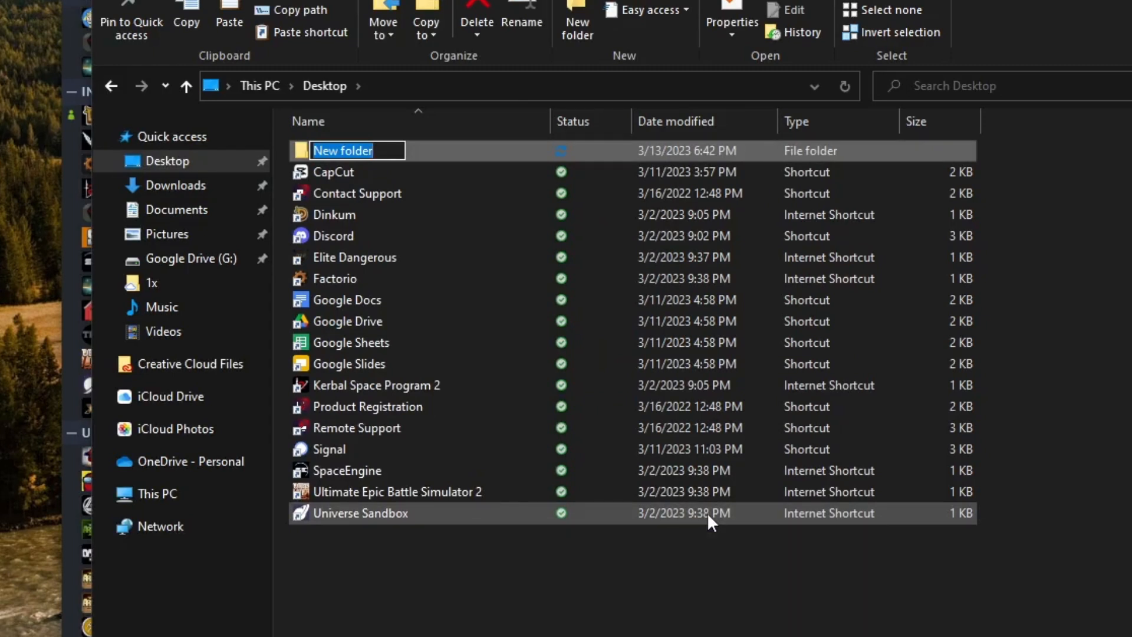
# Name the Desktop folder 'Dinkum Saves', enter it, and start a new folder inside.
pyautogui.write('Dinkum Save')
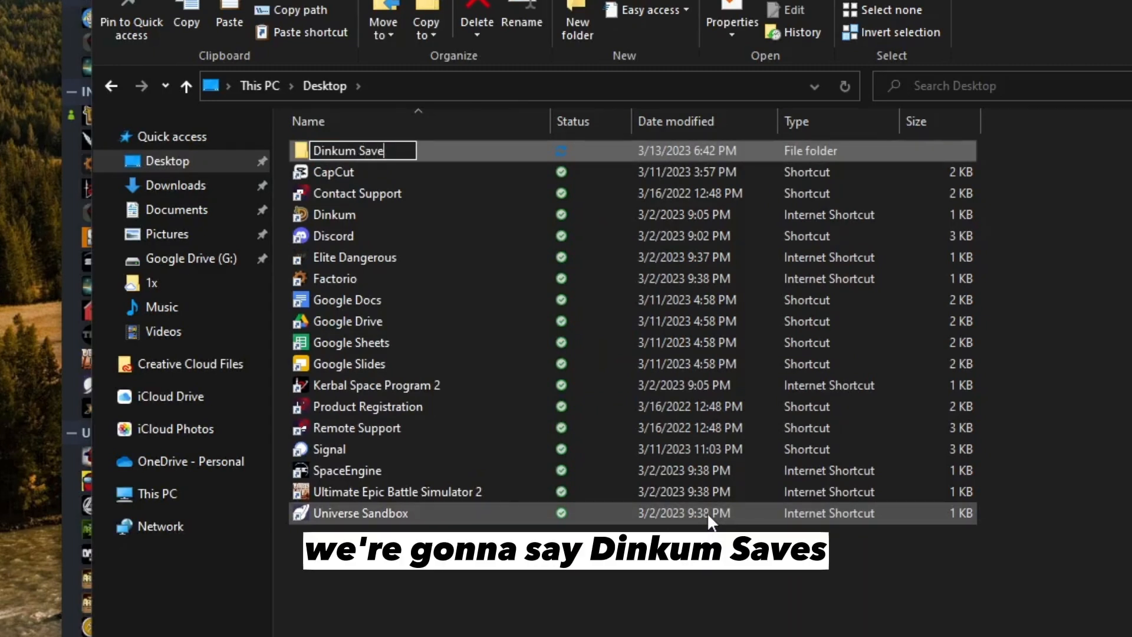
pyautogui.rightClick(361, 214)
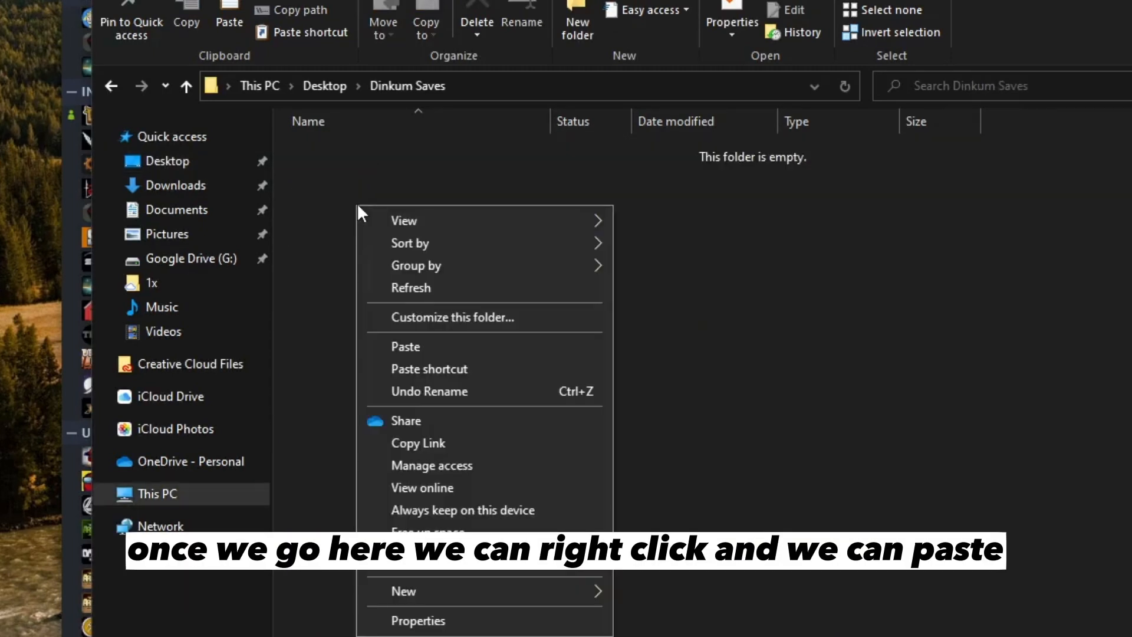
pyautogui.click(432, 354)
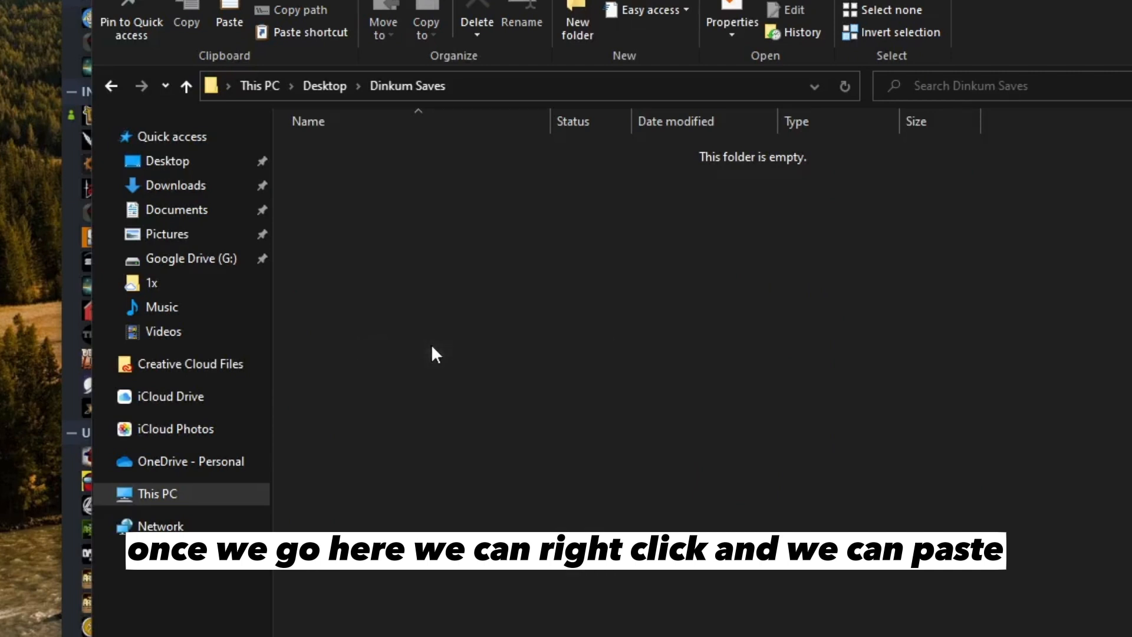
pyautogui.click(229, 13)
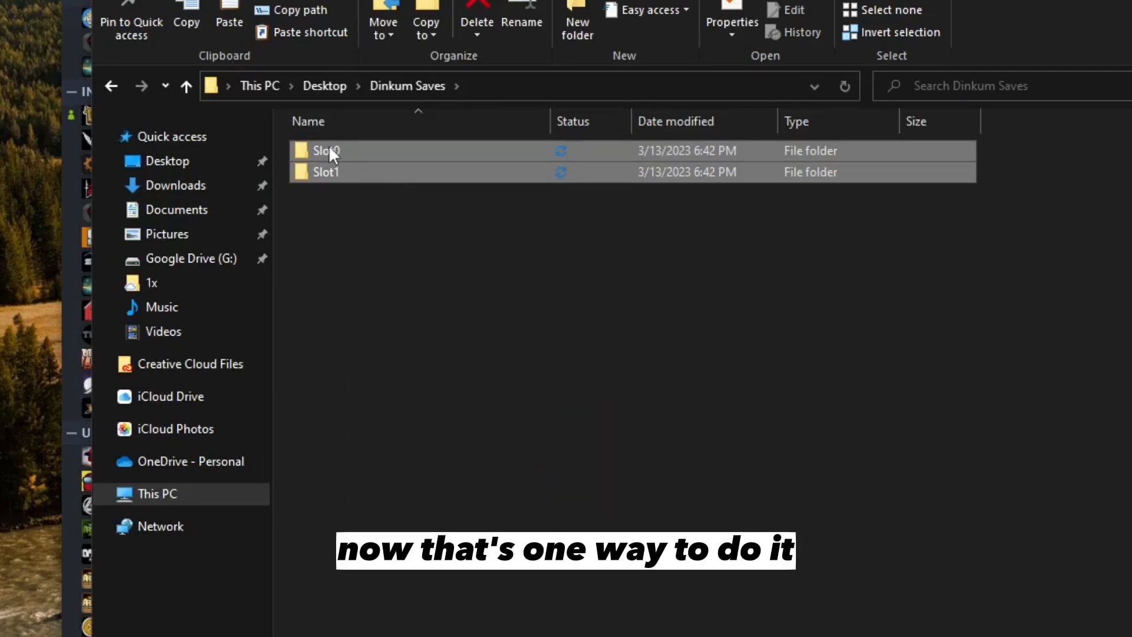
pyautogui.moveTo(326, 150)
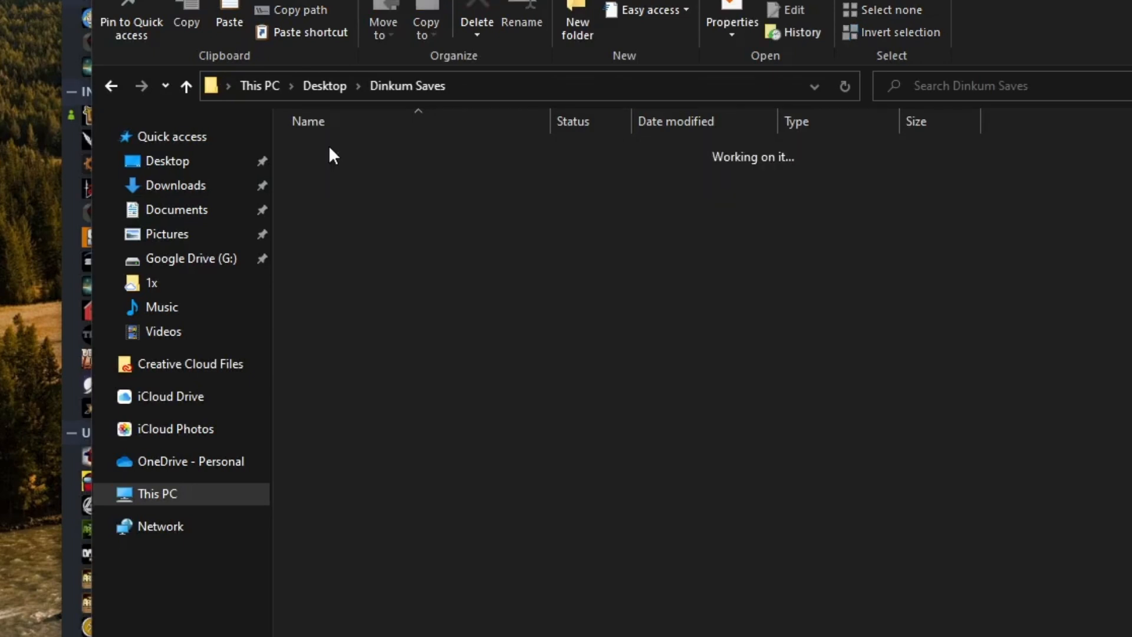
pyautogui.rightClick(332, 154)
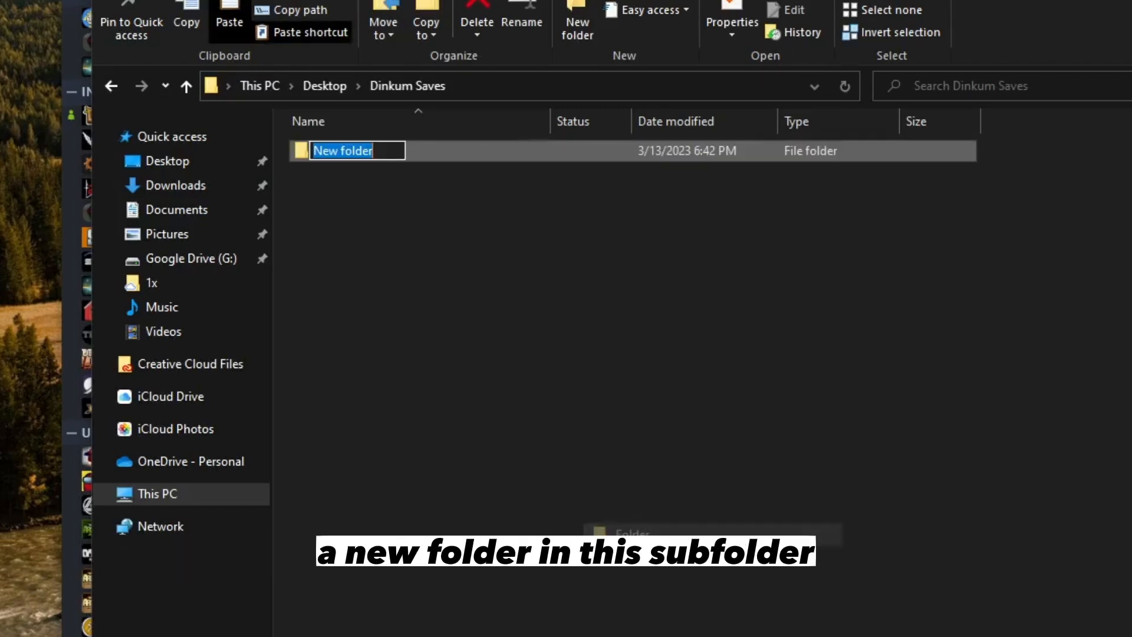
pyautogui.moveTo(595, 404)
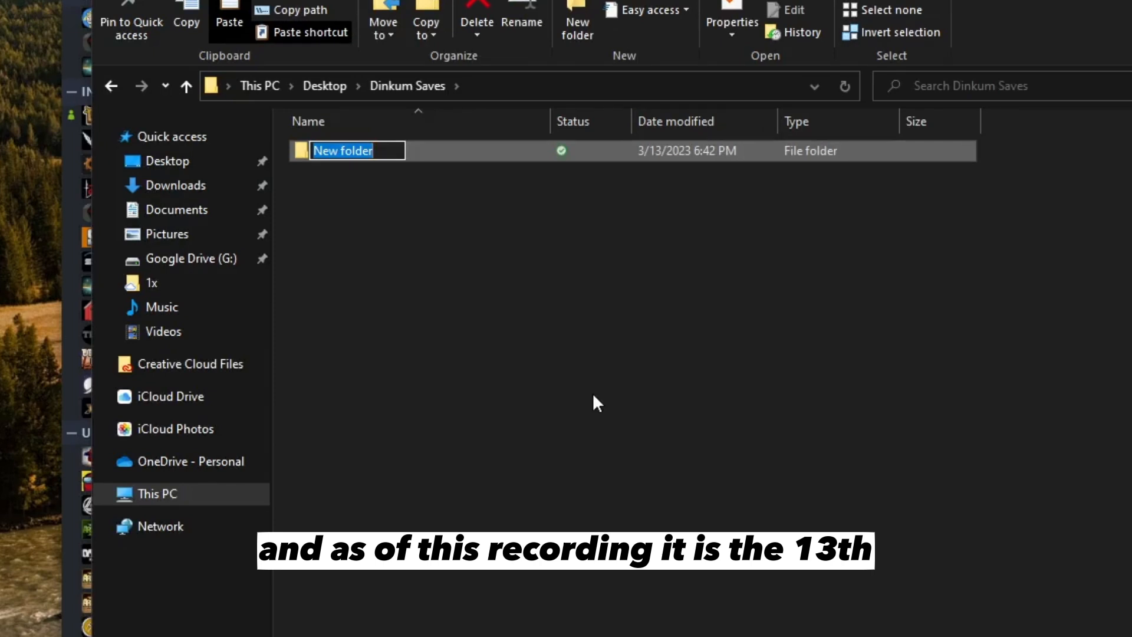
# Name the folder 031323 and paste Slot0 and Slot1 into it, returning to Dinkum Saves.
pyautogui.write('031323')
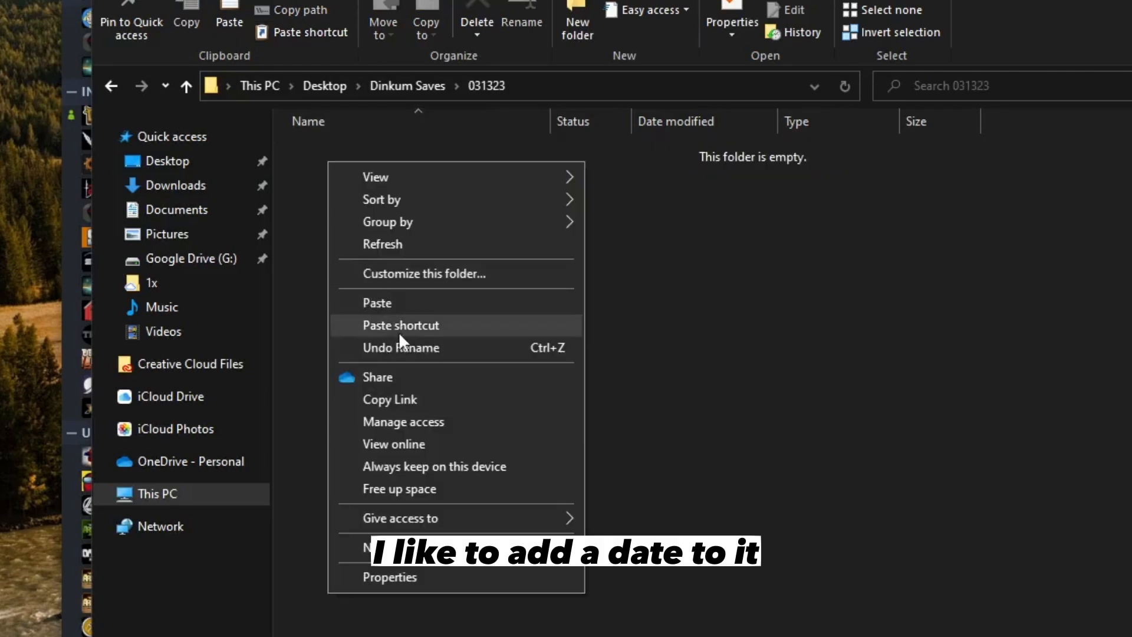
pyautogui.click(376, 303)
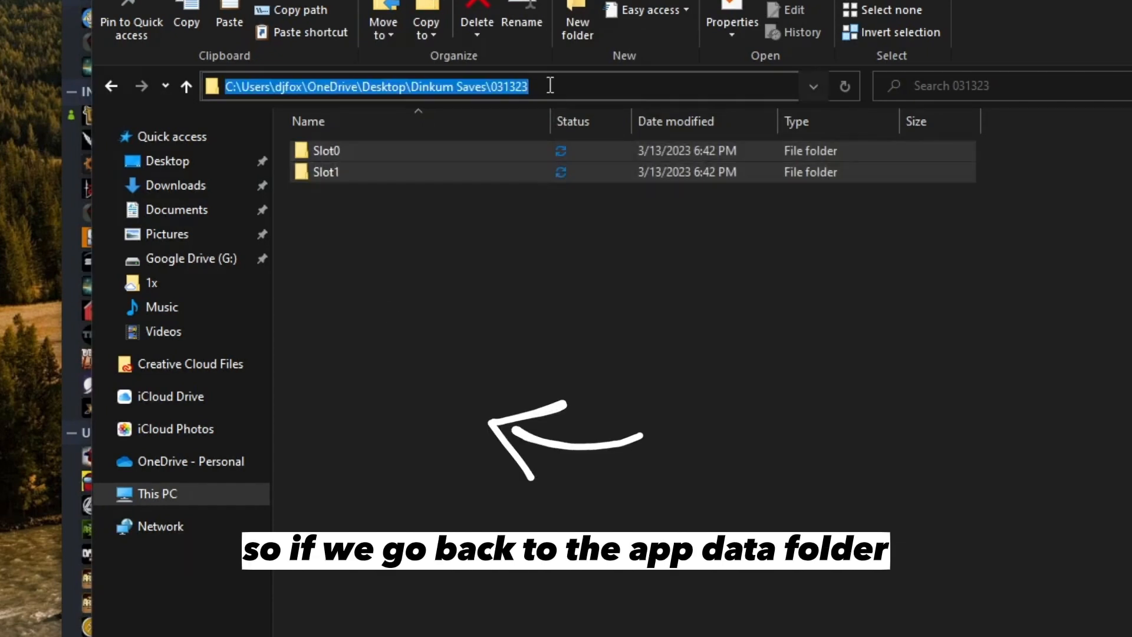
pyautogui.click(111, 86)
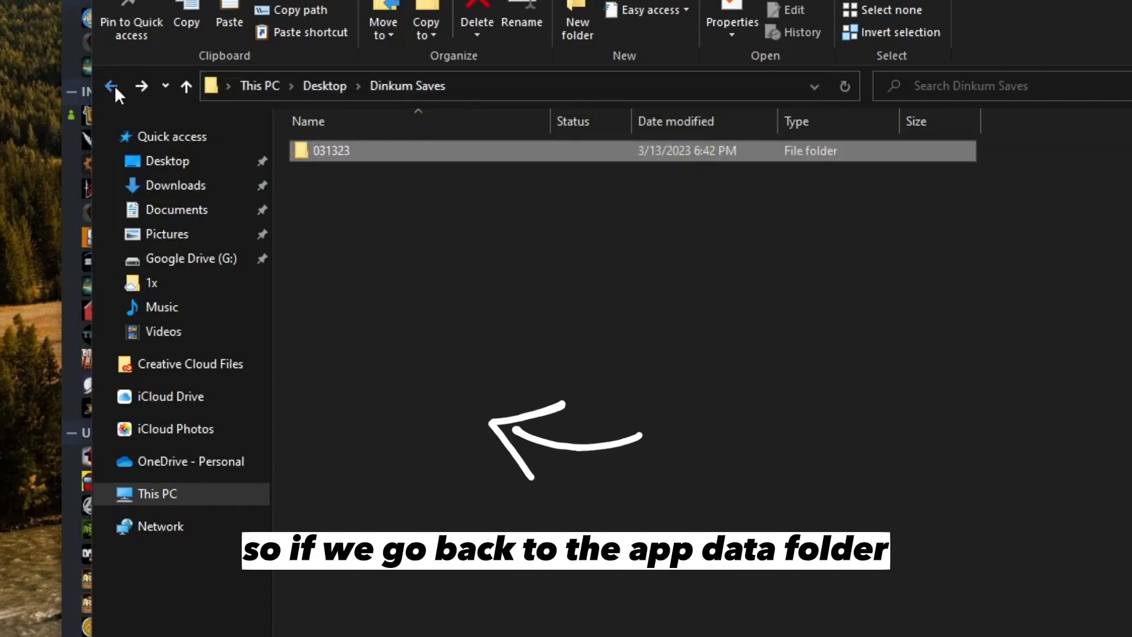
# Back in the Dinkum save folder, select Slot0 and Slot1 and start 7-Zip's Add to Archive.
pyautogui.click(111, 86)
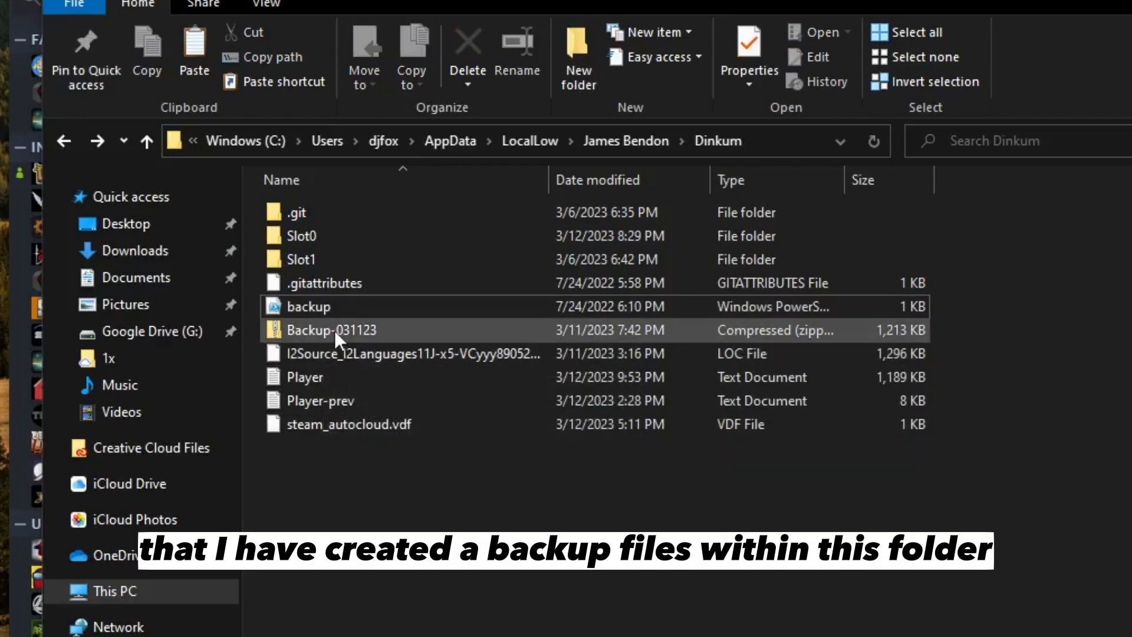
pyautogui.moveTo(336, 339)
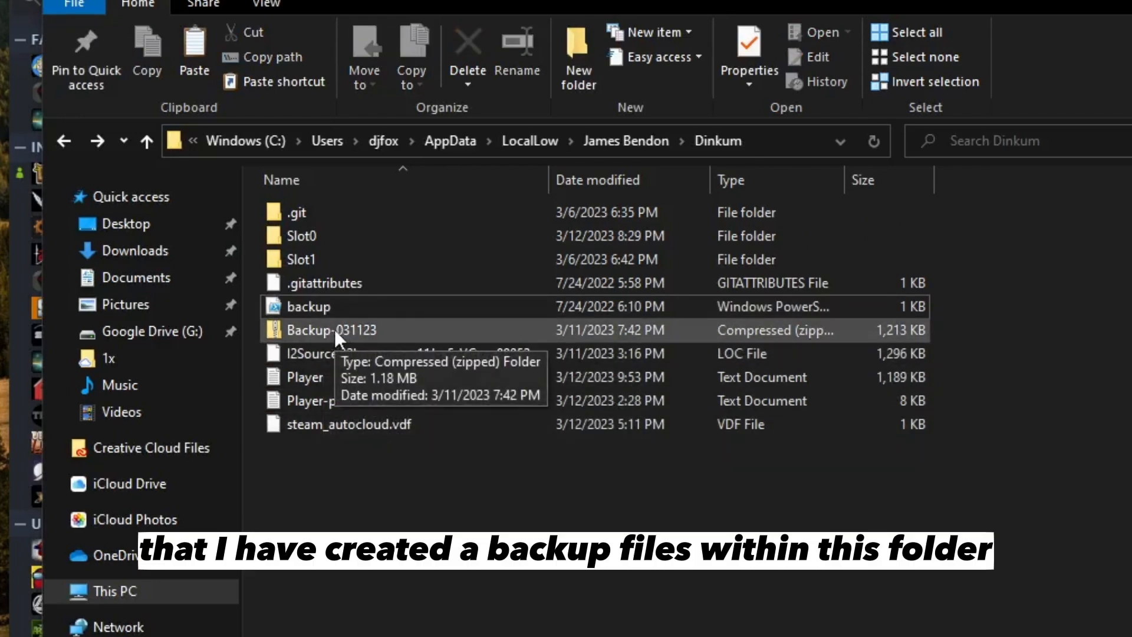
pyautogui.moveTo(350, 244)
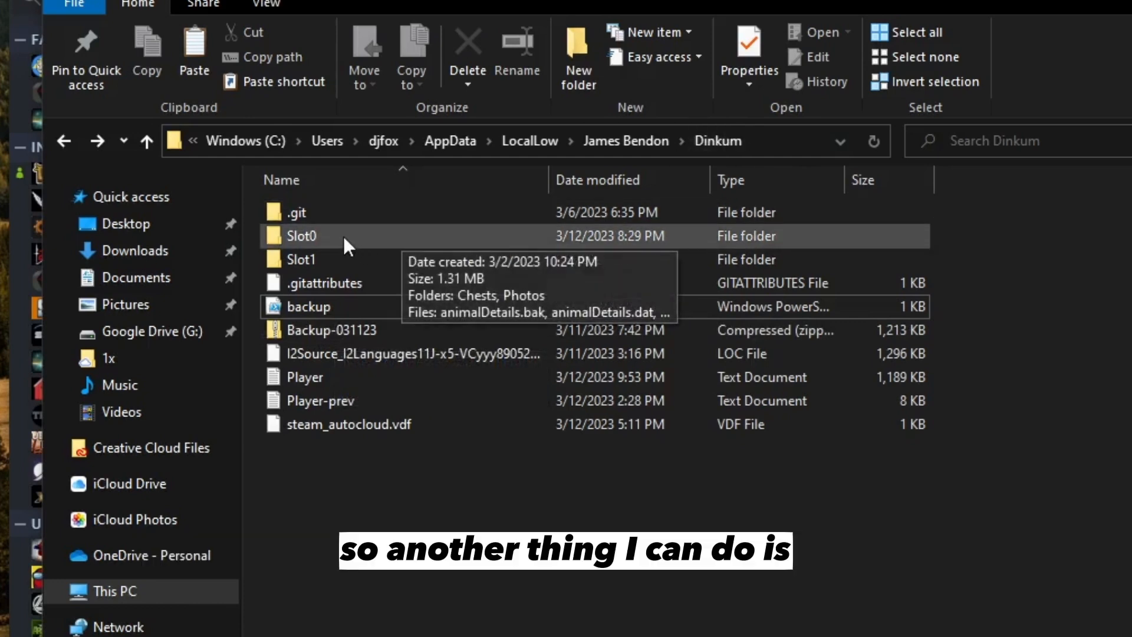
pyautogui.click(301, 259)
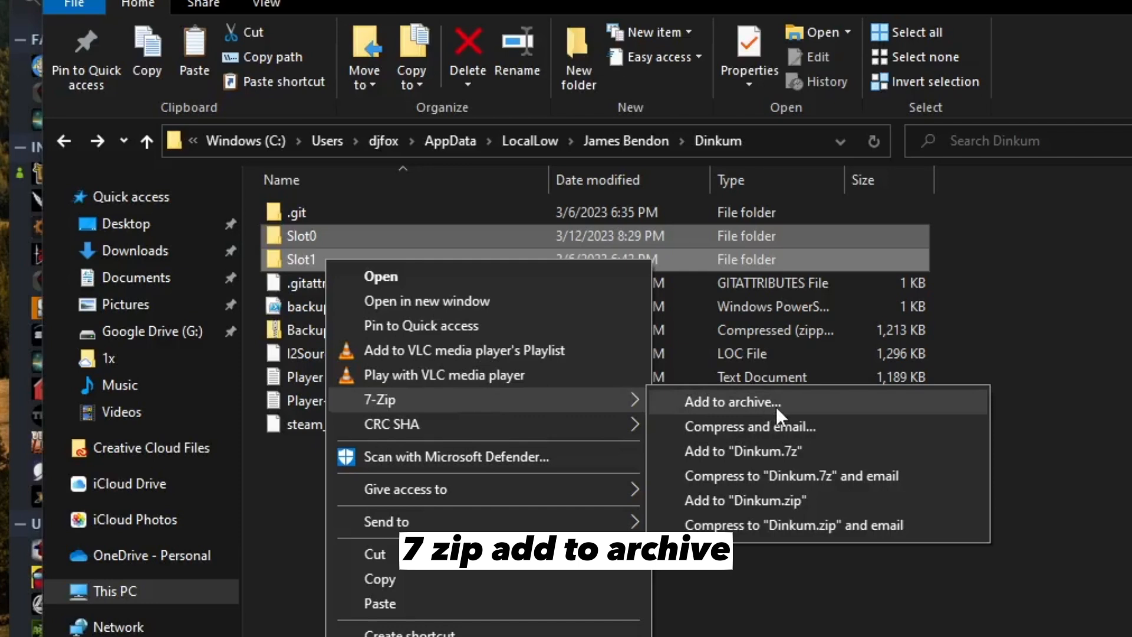
pyautogui.click(730, 402)
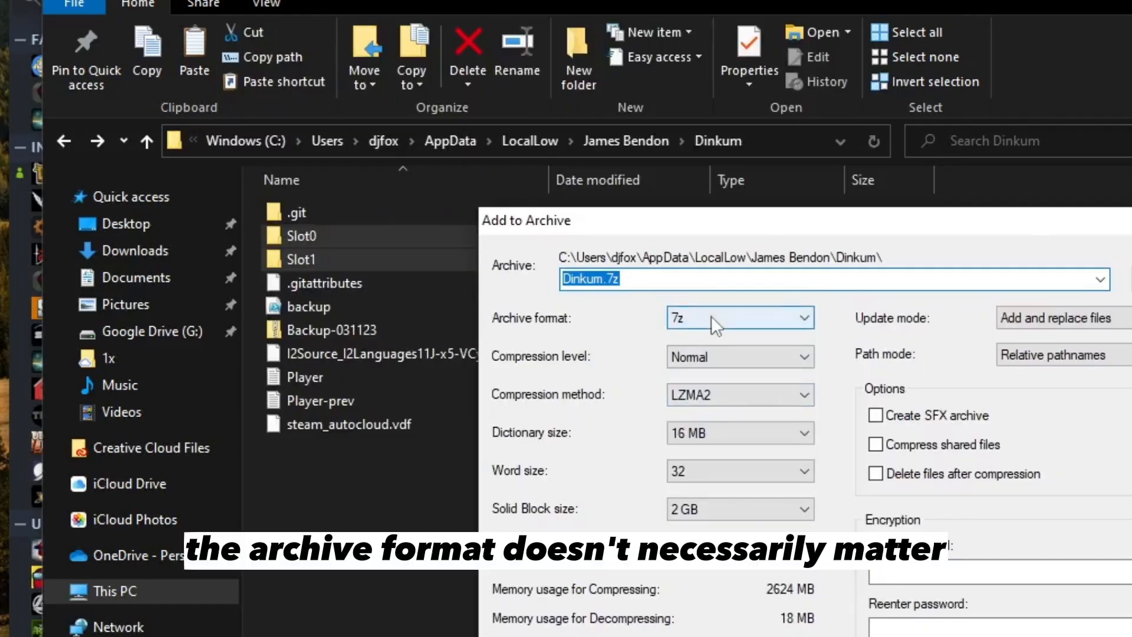
# Select the default archive name Dinkum so it can be renamed to backup-031223.7z.
pyautogui.click(603, 279)
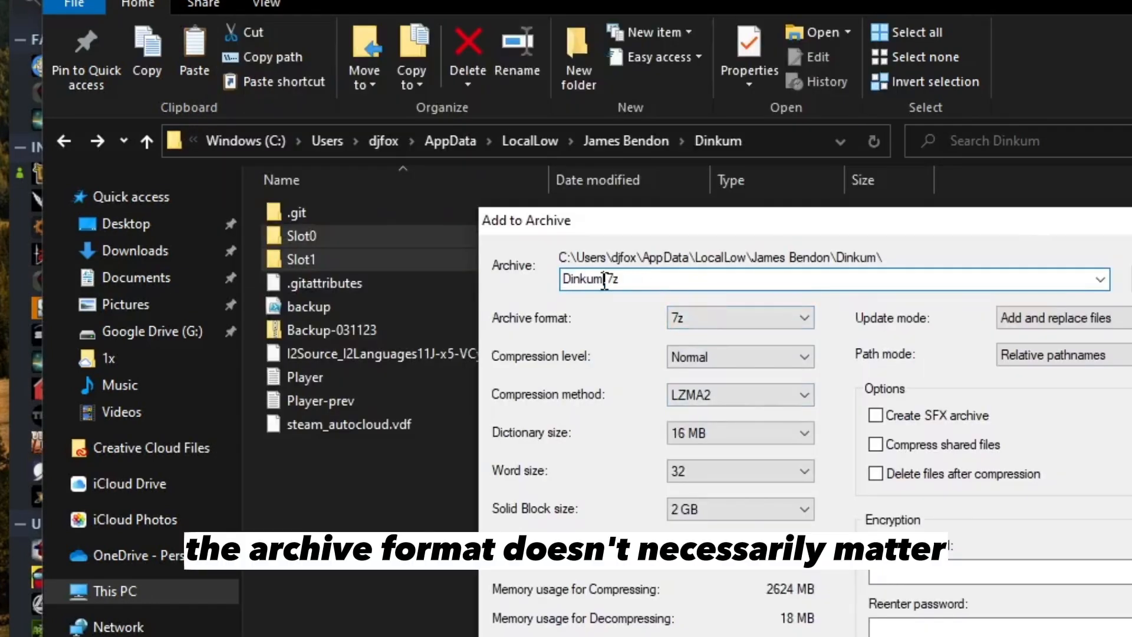
pyautogui.doubleClick(589, 280)
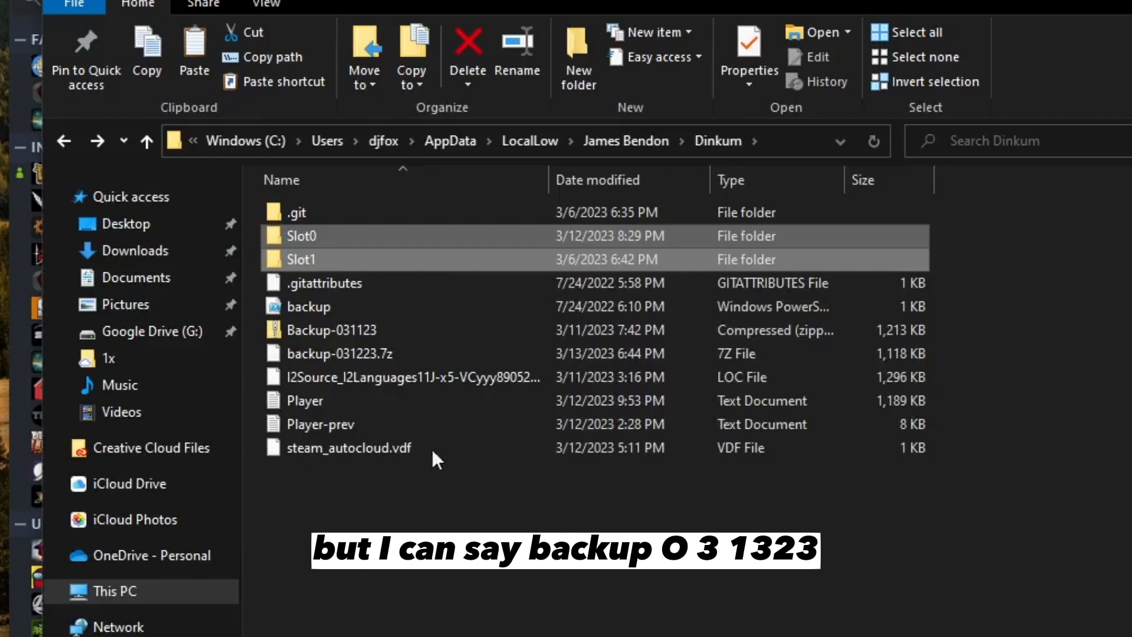
pyautogui.moveTo(347, 357)
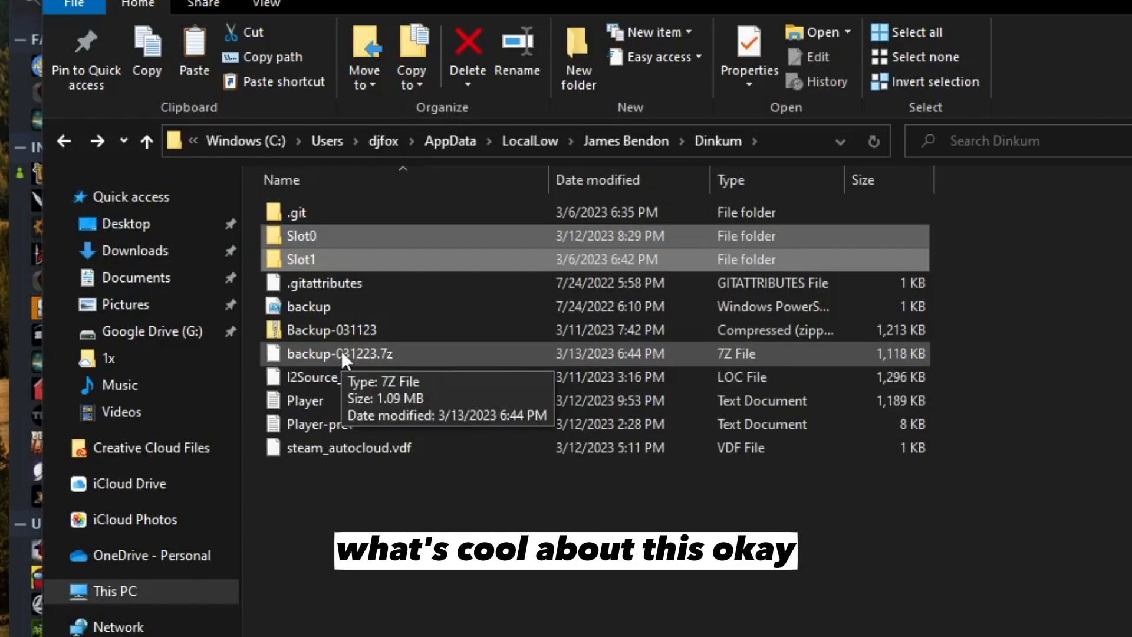
pyautogui.moveTo(427, 488)
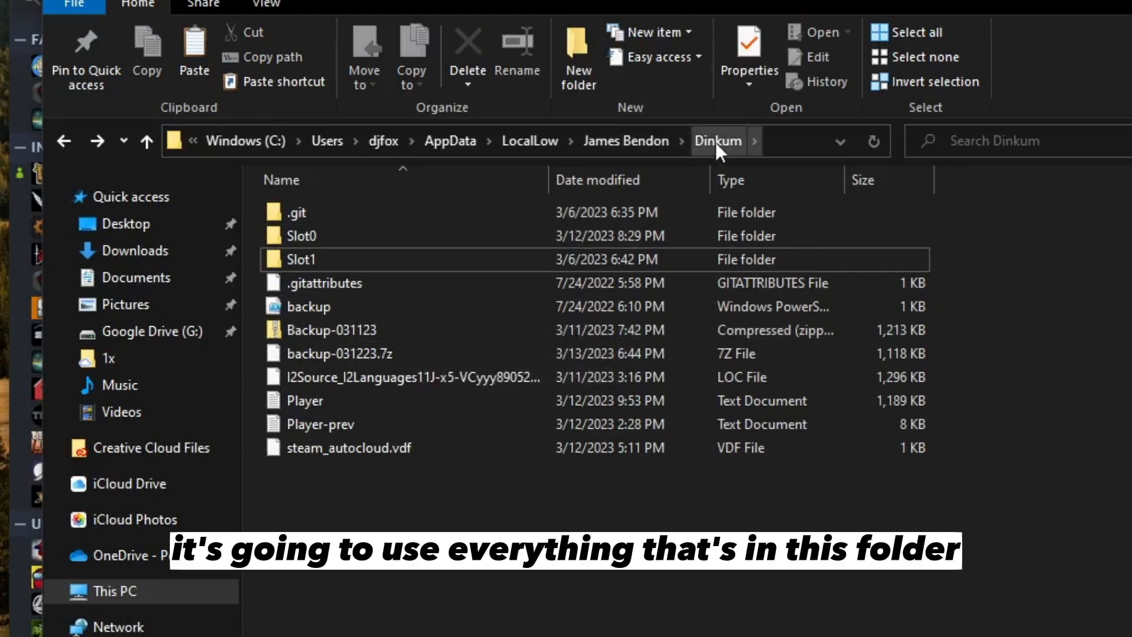
pyautogui.moveTo(498, 386)
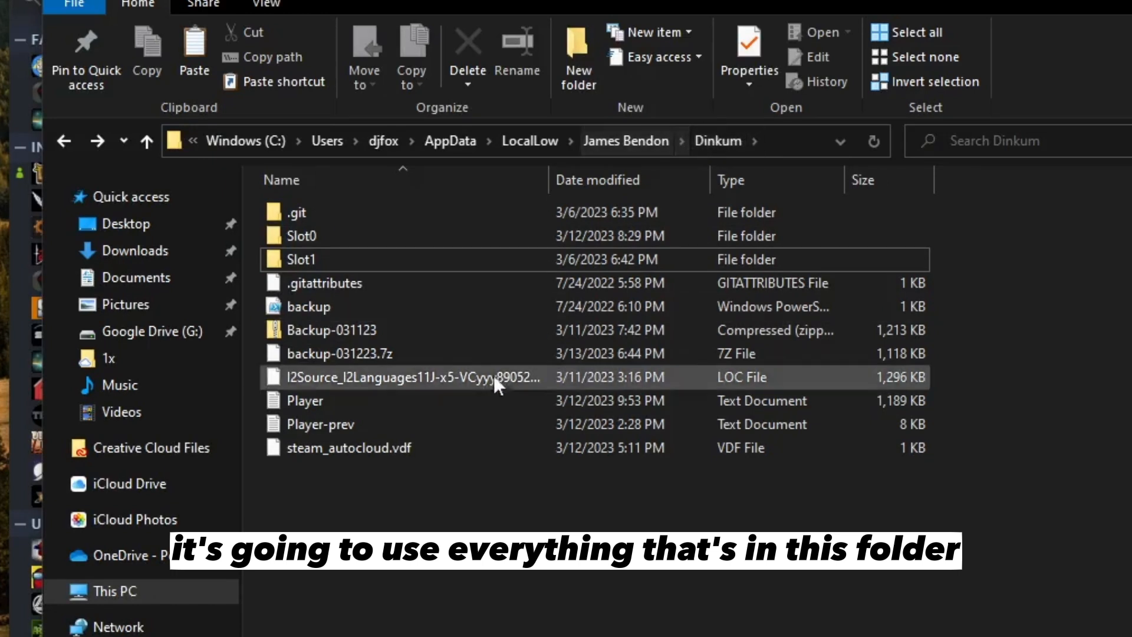
pyautogui.moveTo(437, 390)
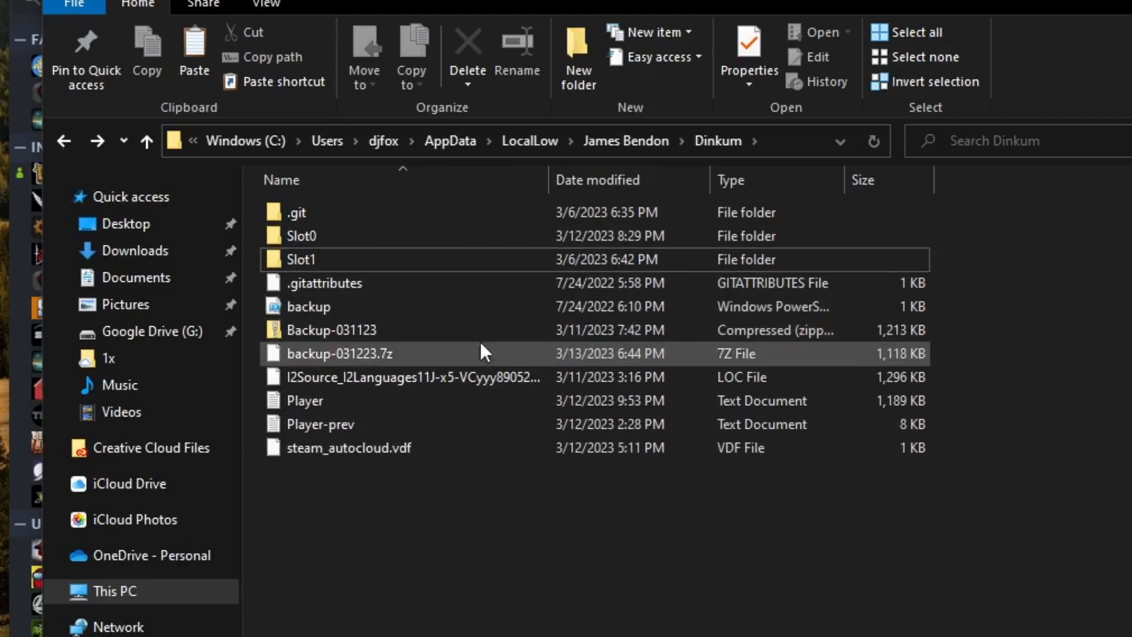
# Point out the earlier zipped backup to compare its size with the new 7z archive.
pyautogui.click(330, 330)
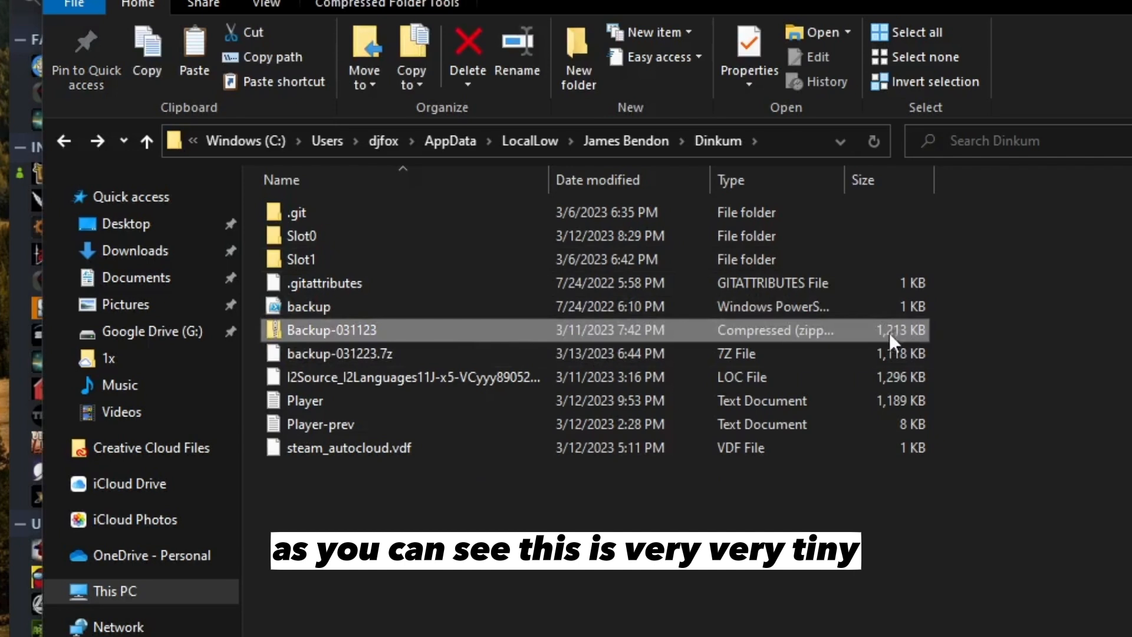
pyautogui.moveTo(785, 353)
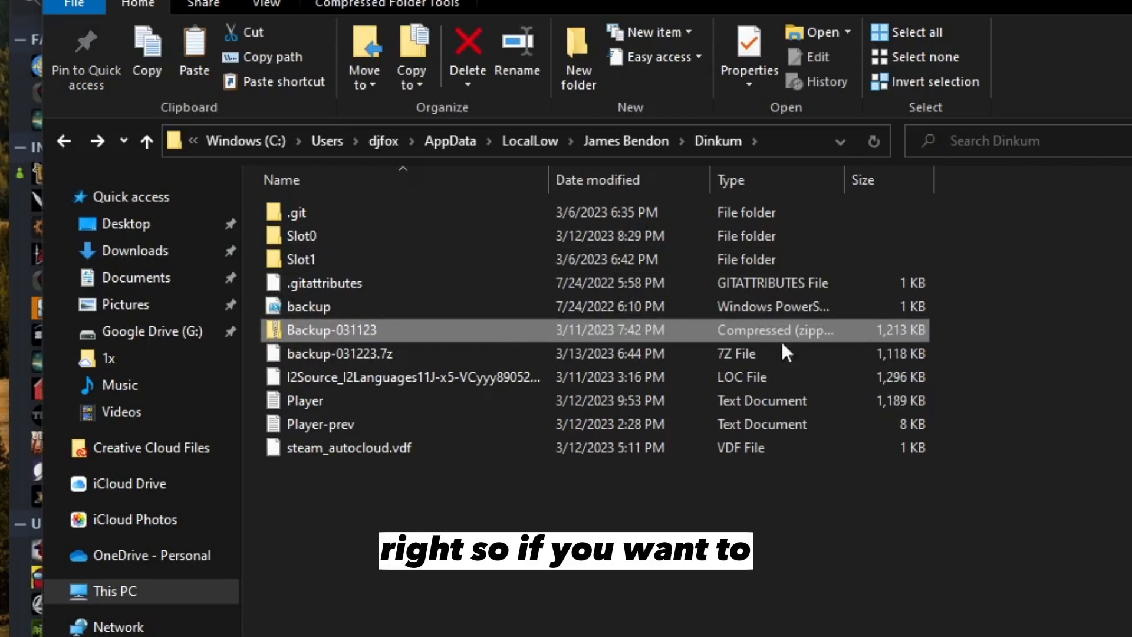
pyautogui.moveTo(426, 448)
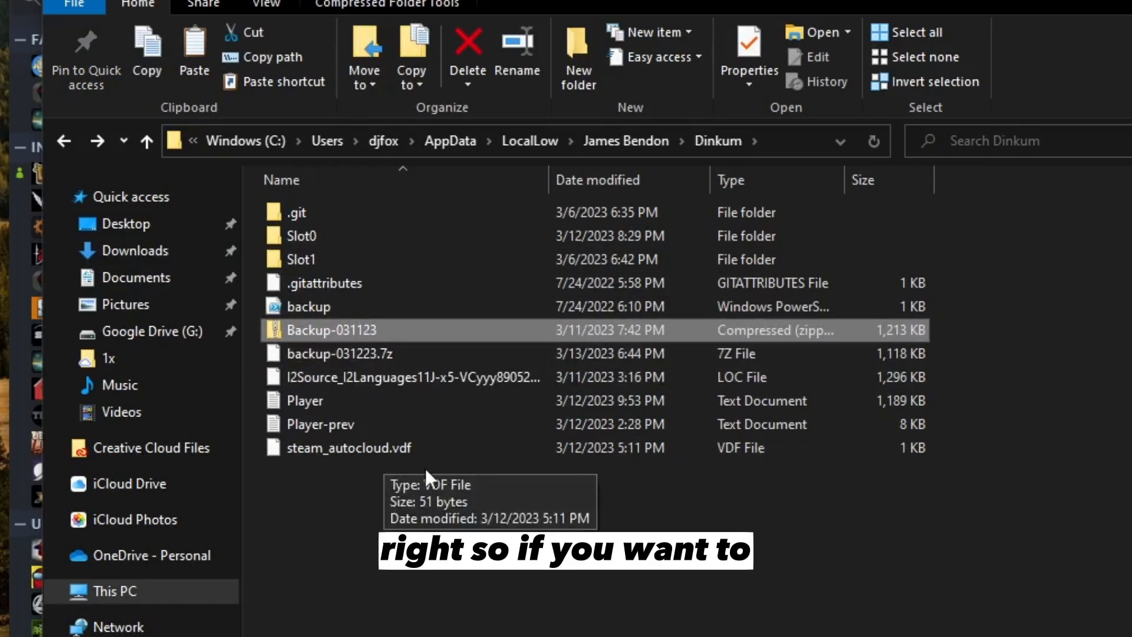
pyautogui.moveTo(368, 321)
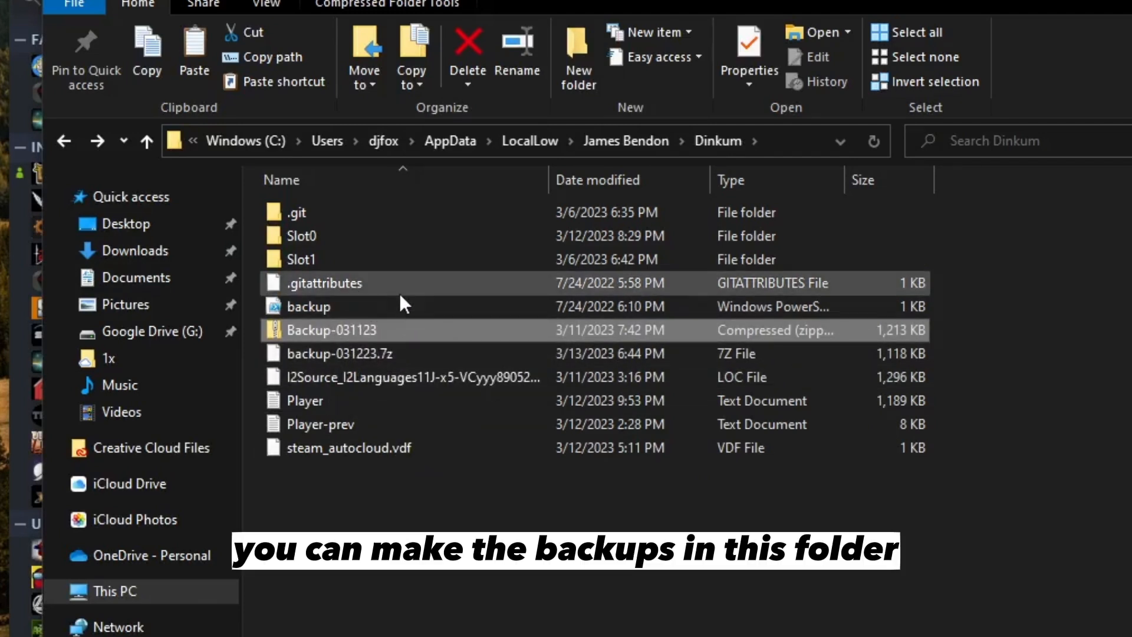
pyautogui.moveTo(411, 336)
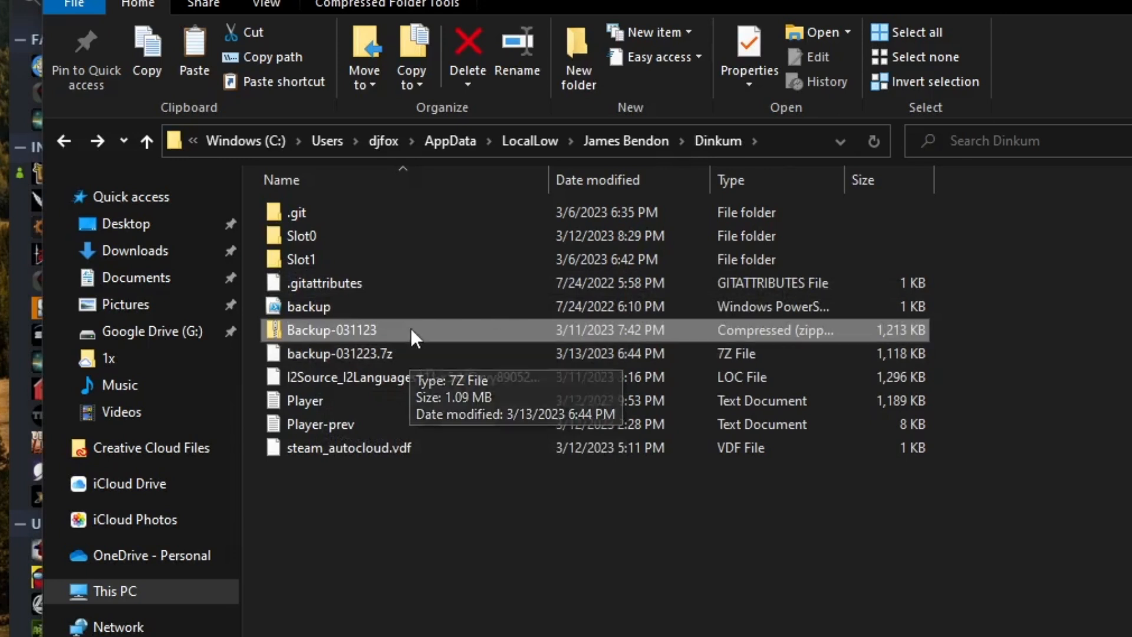
pyautogui.moveTo(416, 334)
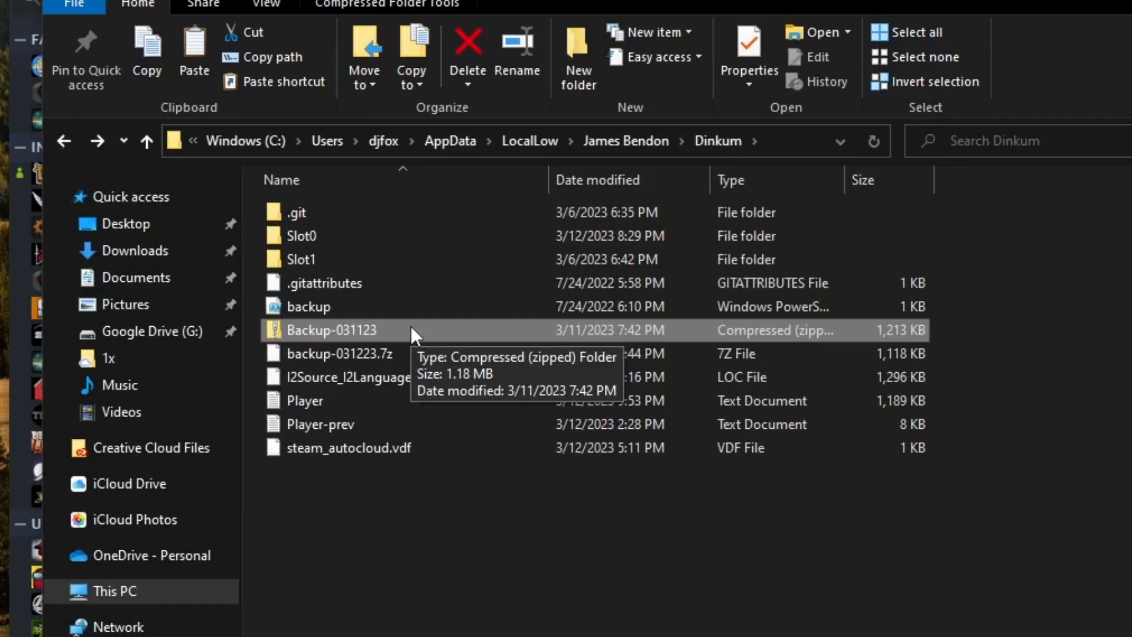
pyautogui.moveTo(360, 236)
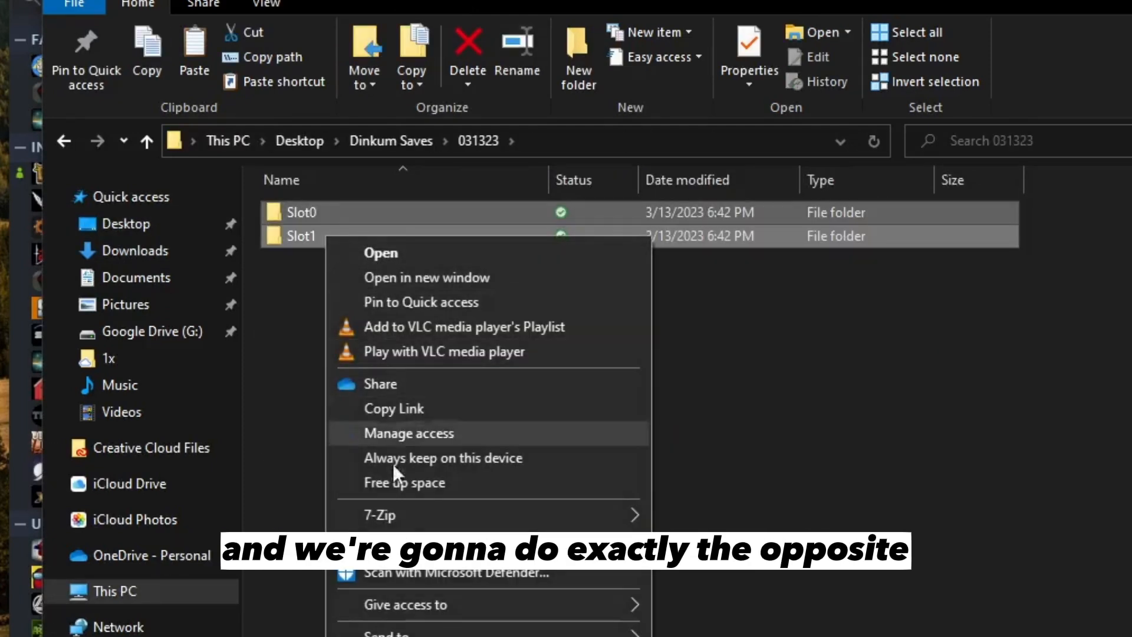
# Copy the backed-up Slot0 and Slot1 into the Dinkum save folder, replacing the existing files.
pyautogui.click(64, 140)
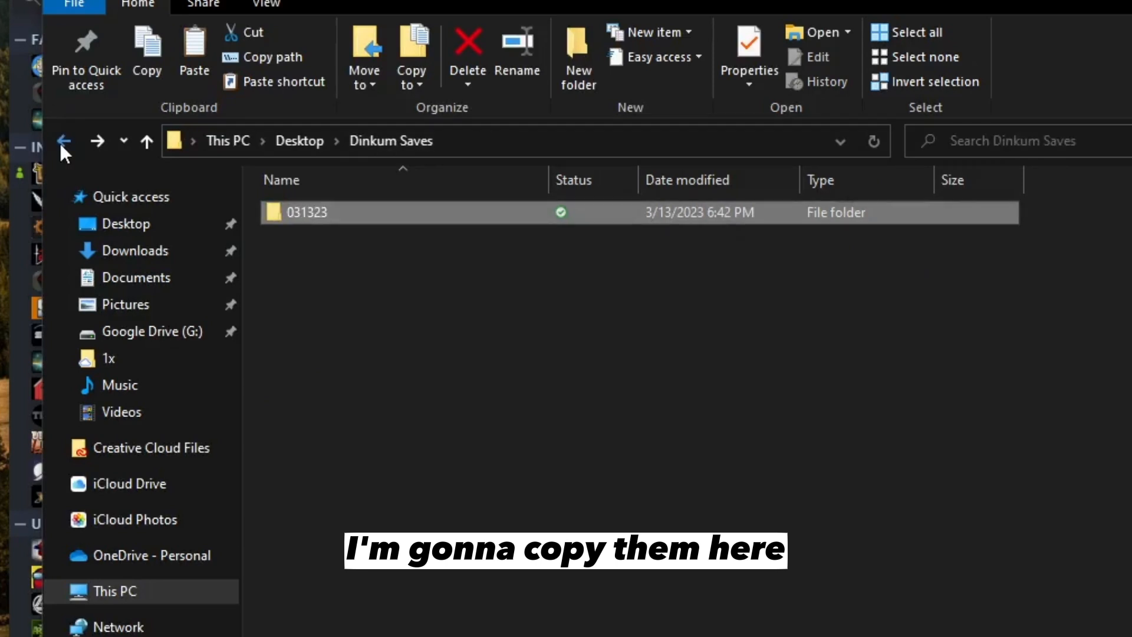
pyautogui.click(63, 140)
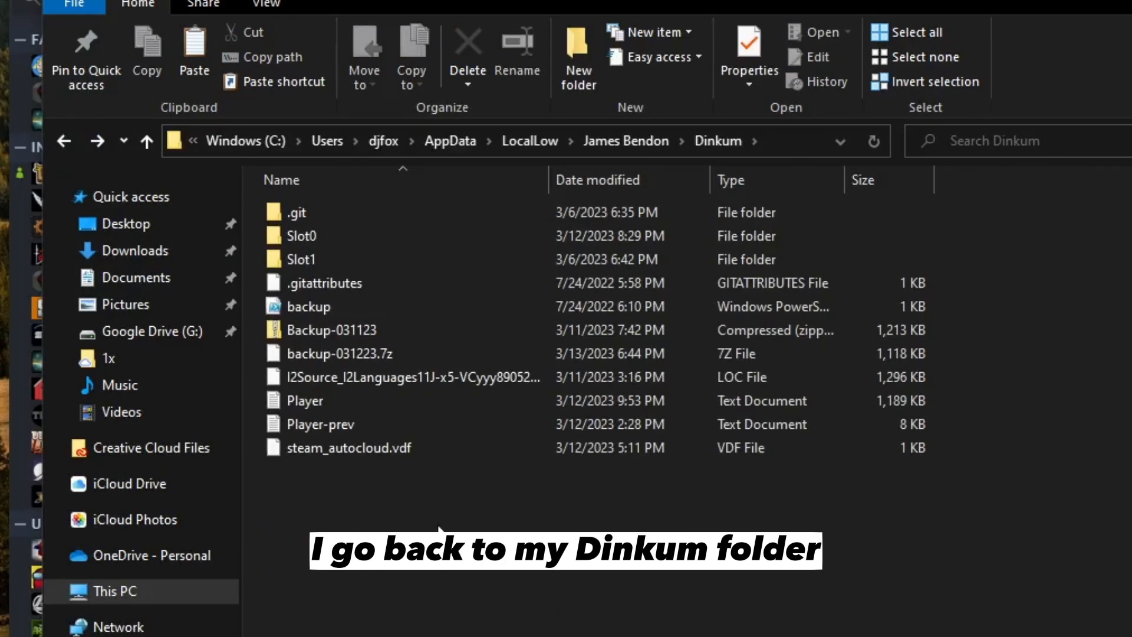
pyautogui.click(192, 51)
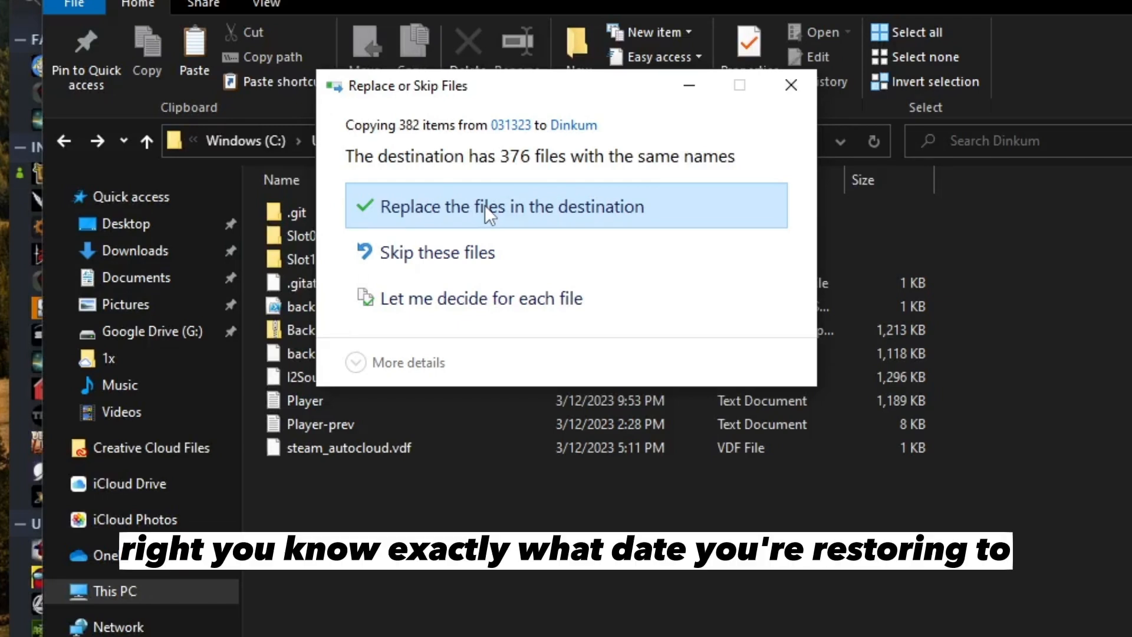
pyautogui.click(513, 205)
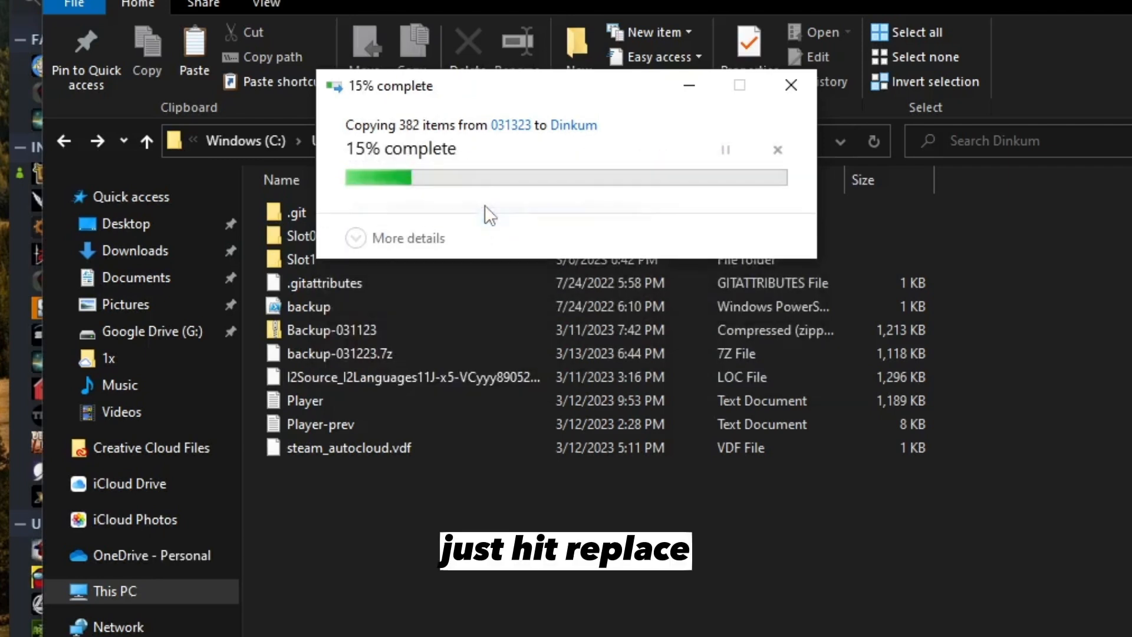